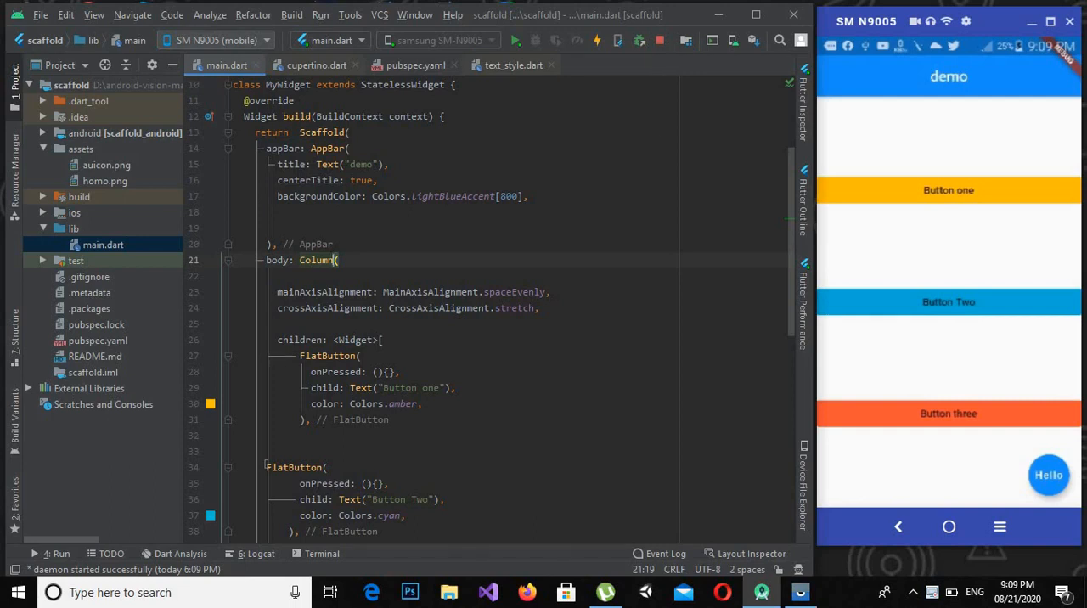
Step: Change the body's Column to a Row and select its two alignment lines
{"action": "scroll", "scroll_direction": "down", "scroll_amount": 3}
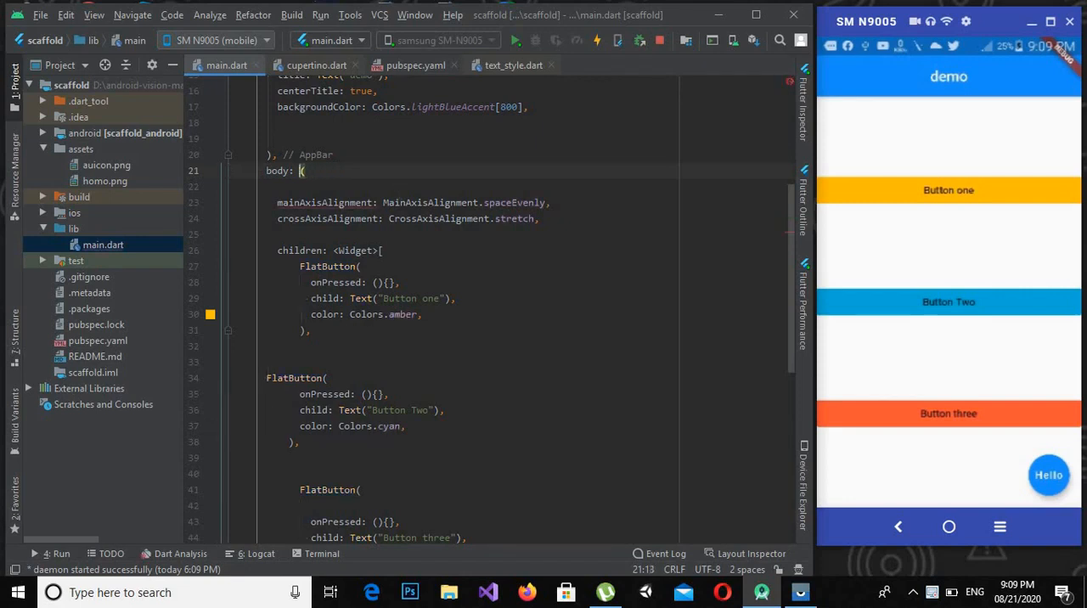
{"action": "type", "text": "Row"}
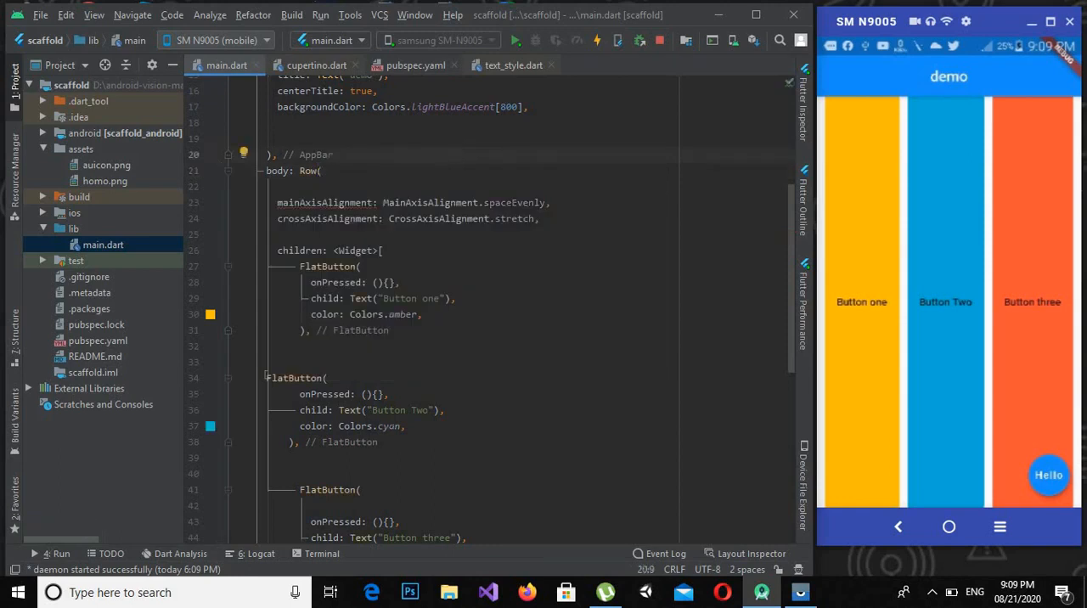
{"action": "left_click", "coordinate": [277, 202]}
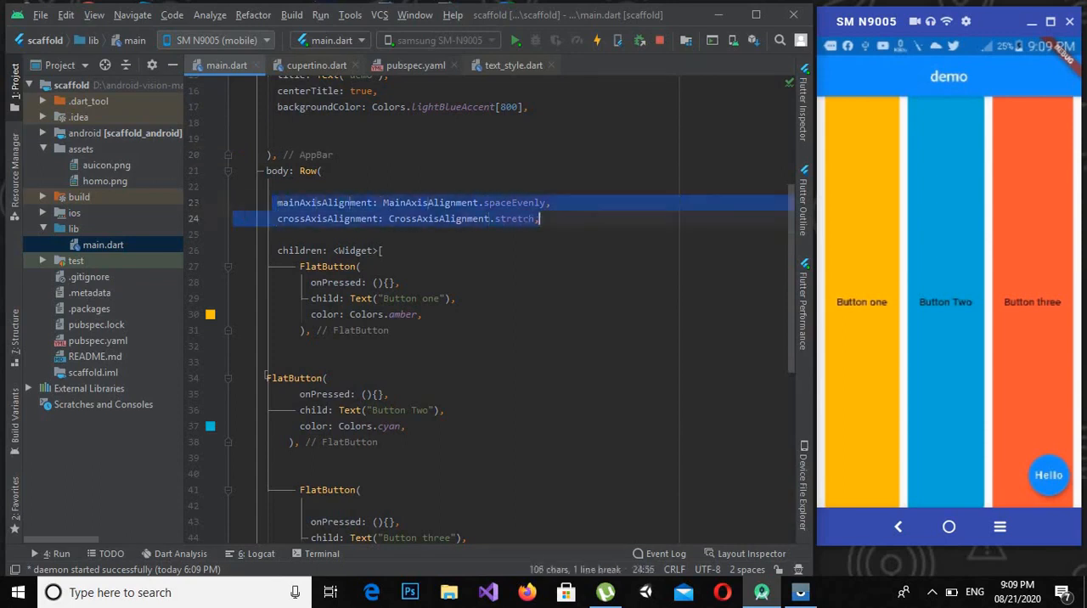
Step: Delete the Row's mainAxisAlignment and crossAxisAlignment lines and hot reload
{"action": "key", "text": "Delete"}
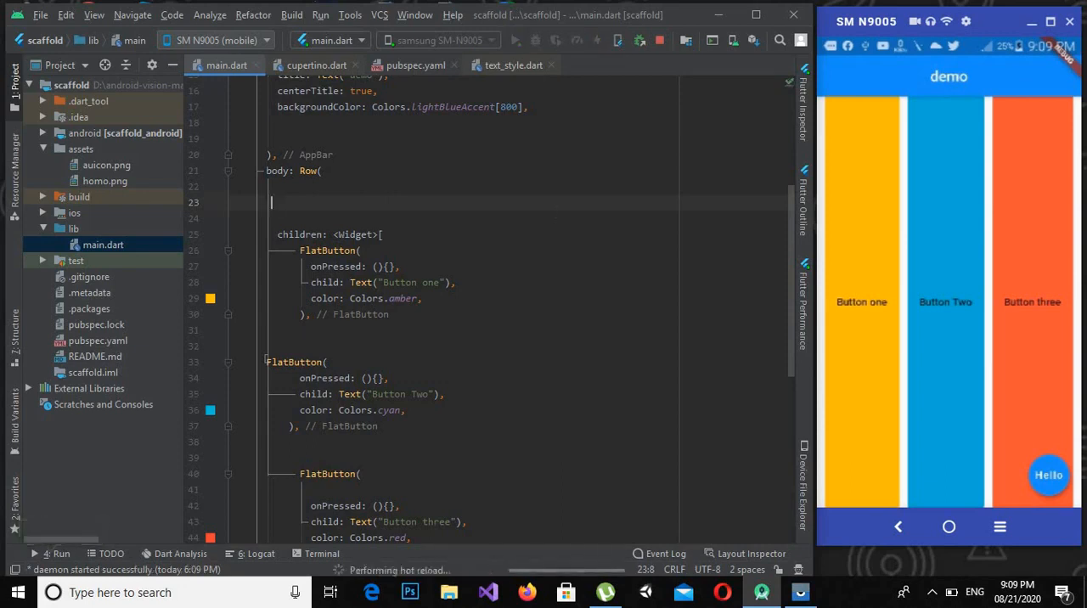
{"action": "left_click", "coordinate": [597, 40]}
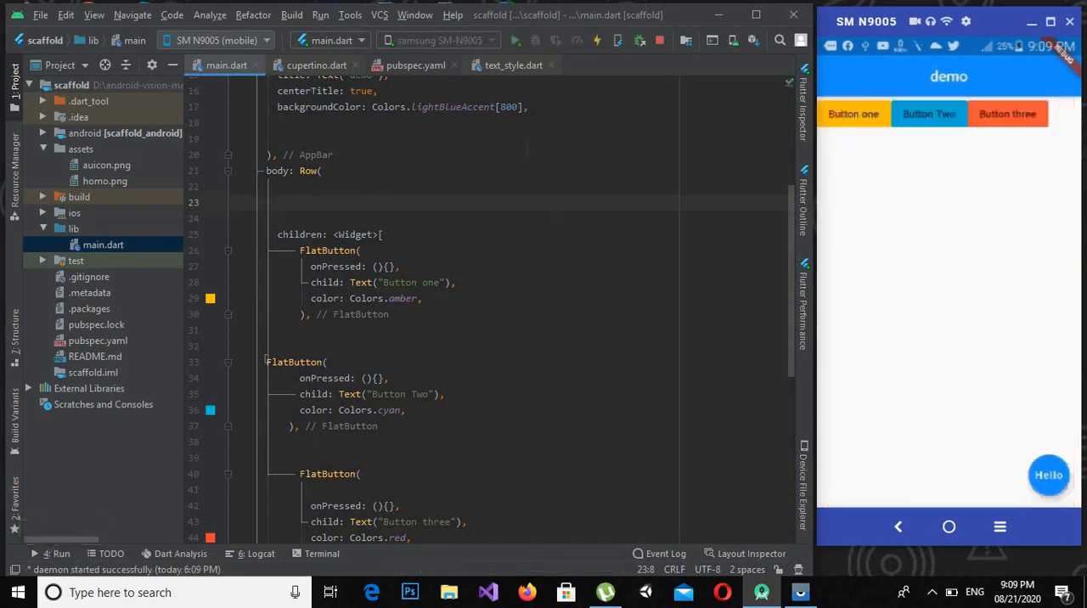
{"action": "left_click", "coordinate": [272, 202]}
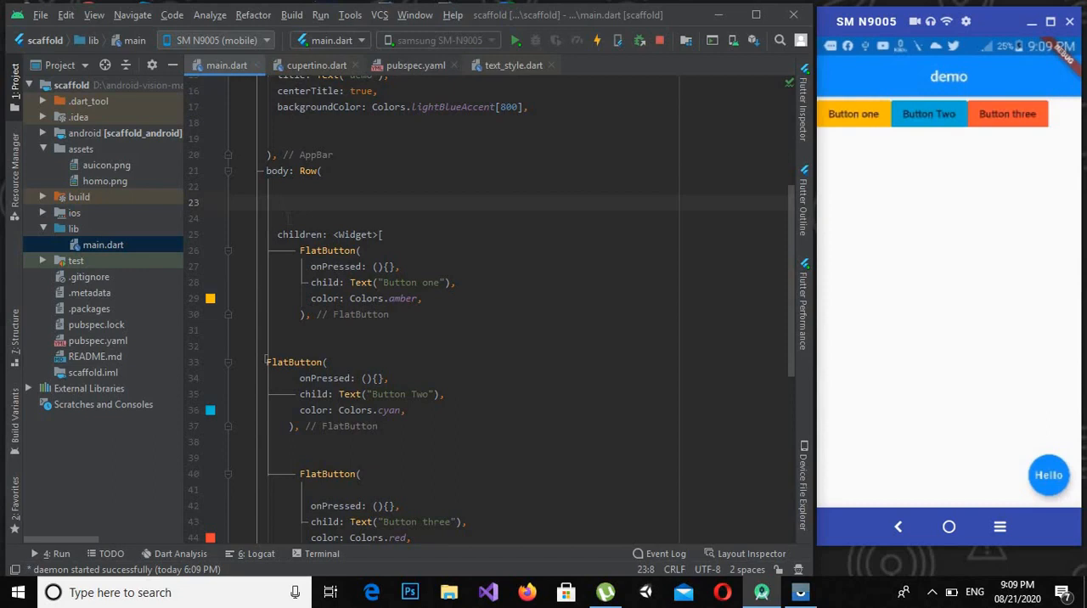
{"action": "scroll", "scroll_direction": "down", "scroll_amount": 3}
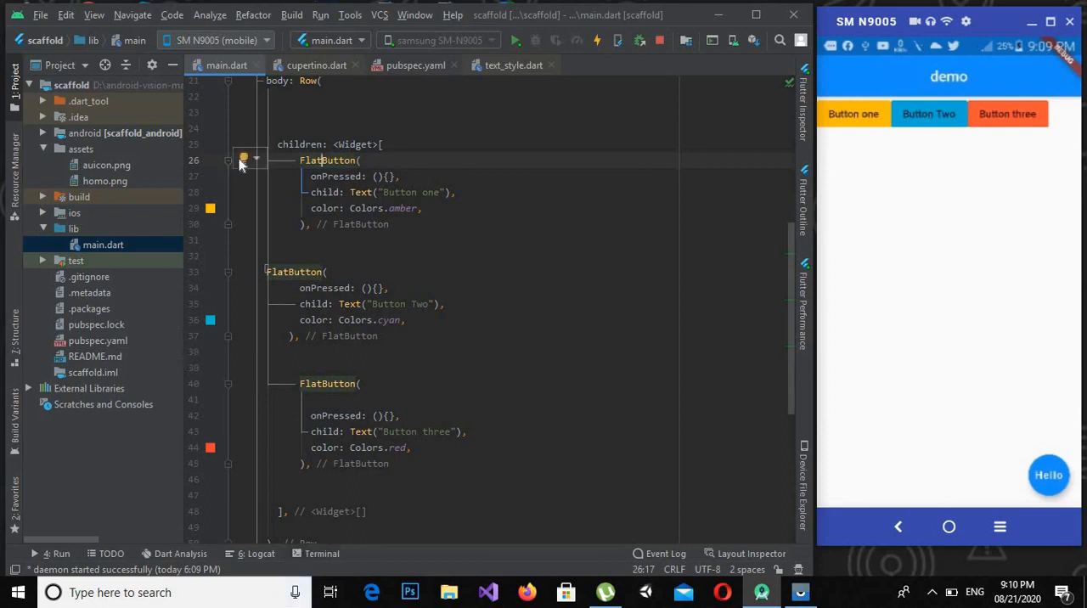
Step: Wrap the first FlatButton in an Expanded widget via Wrap with widget
{"action": "left_click", "coordinate": [244, 160]}
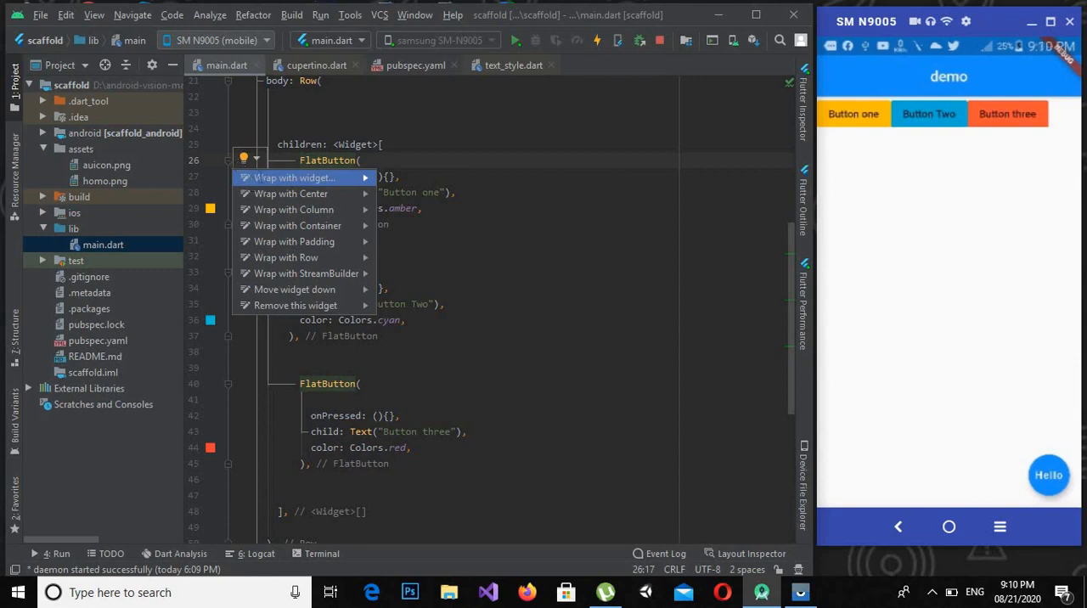
{"action": "left_click", "coordinate": [293, 178]}
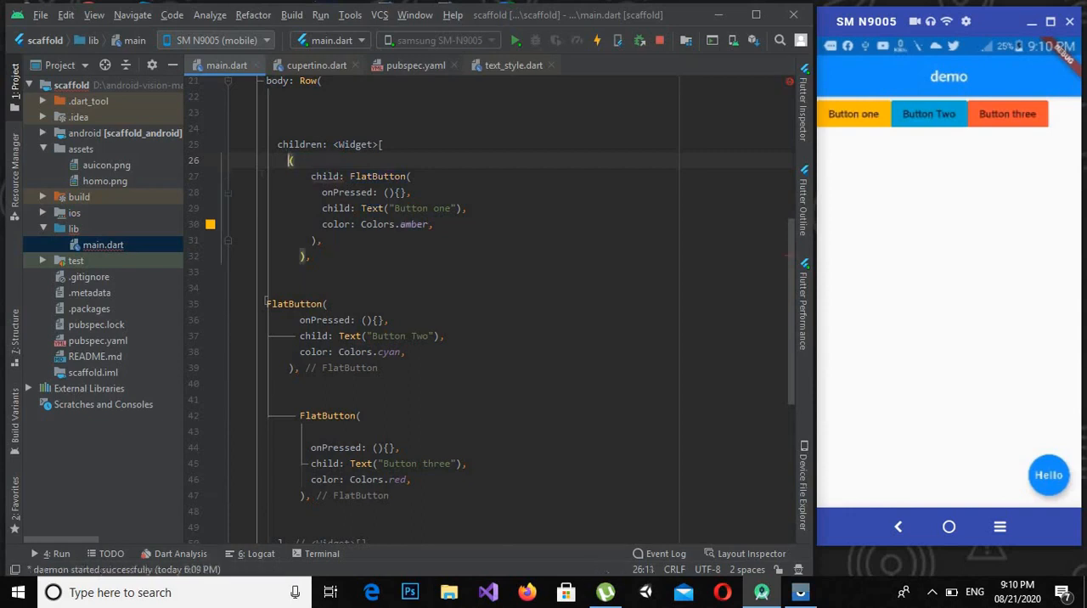
{"action": "type", "text": "Exap"}
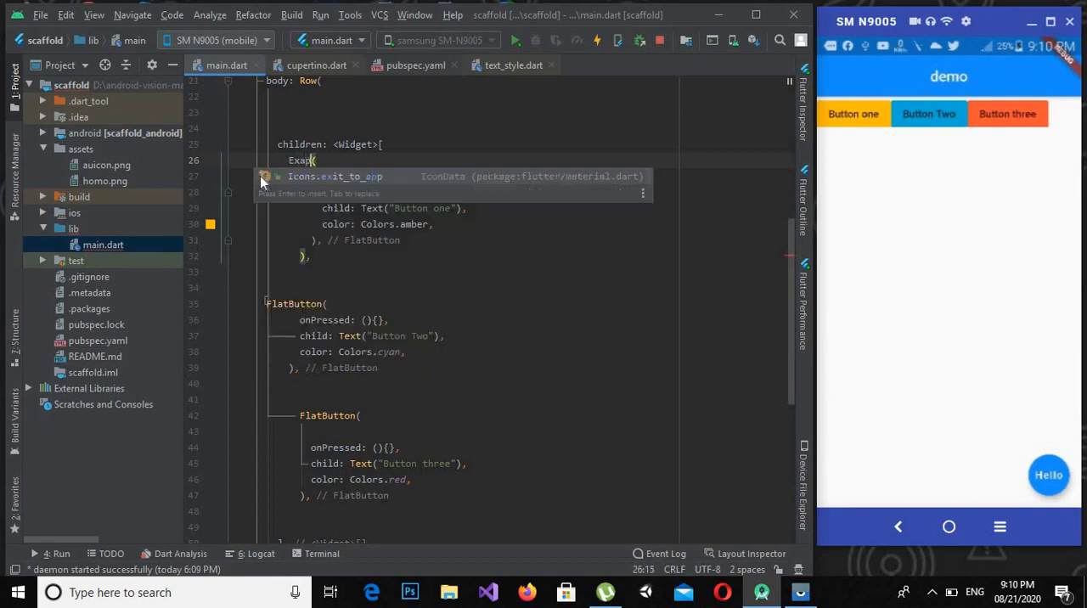
{"action": "key", "text": "Backspace"}
{"action": "type", "text": "panded"}
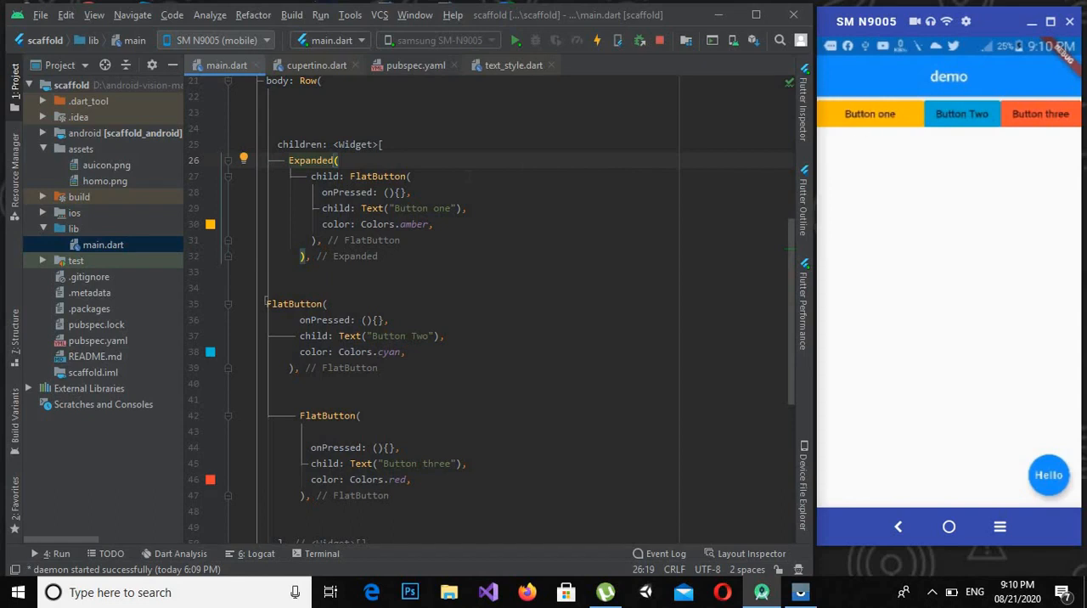
{"action": "scroll", "scroll_direction": "down", "scroll_amount": 3}
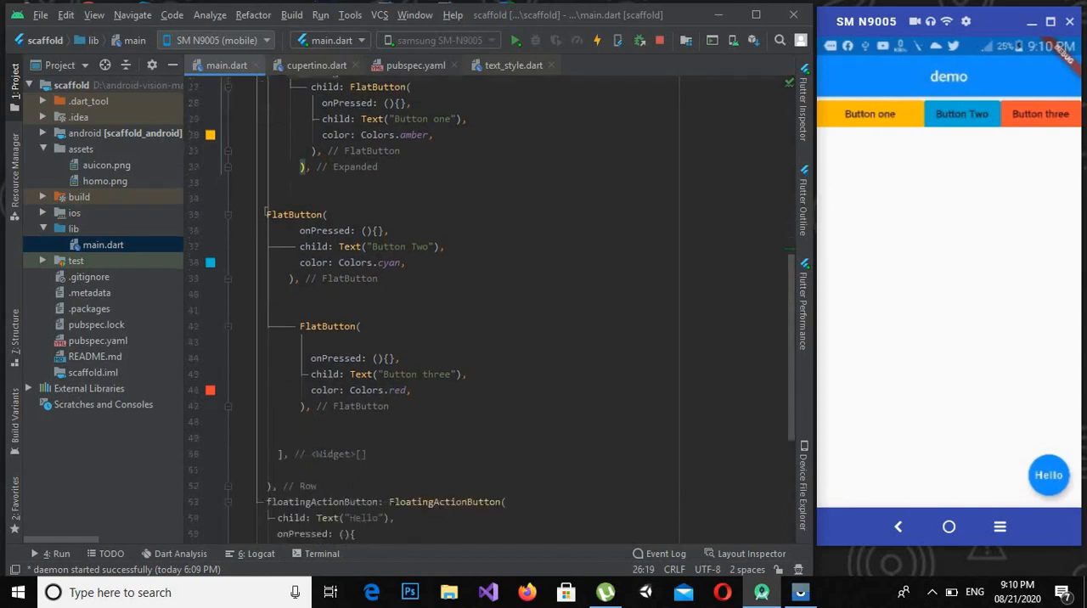
Step: Wrap the second FlatButton in Expanded, hot reload, and add a line above the third
{"action": "left_click", "coordinate": [286, 214]}
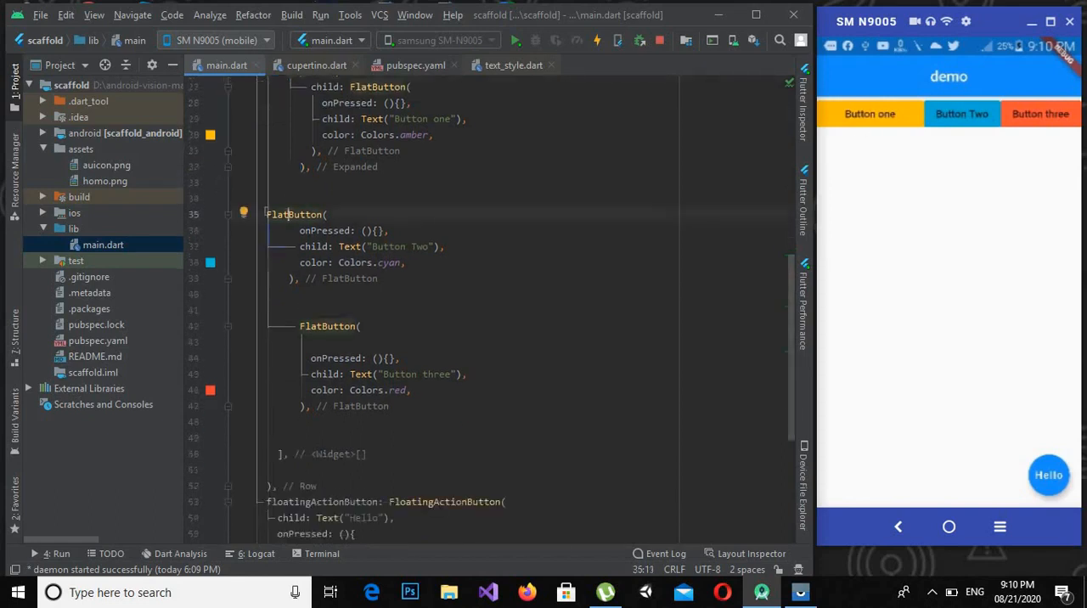
{"action": "left_click", "coordinate": [244, 213]}
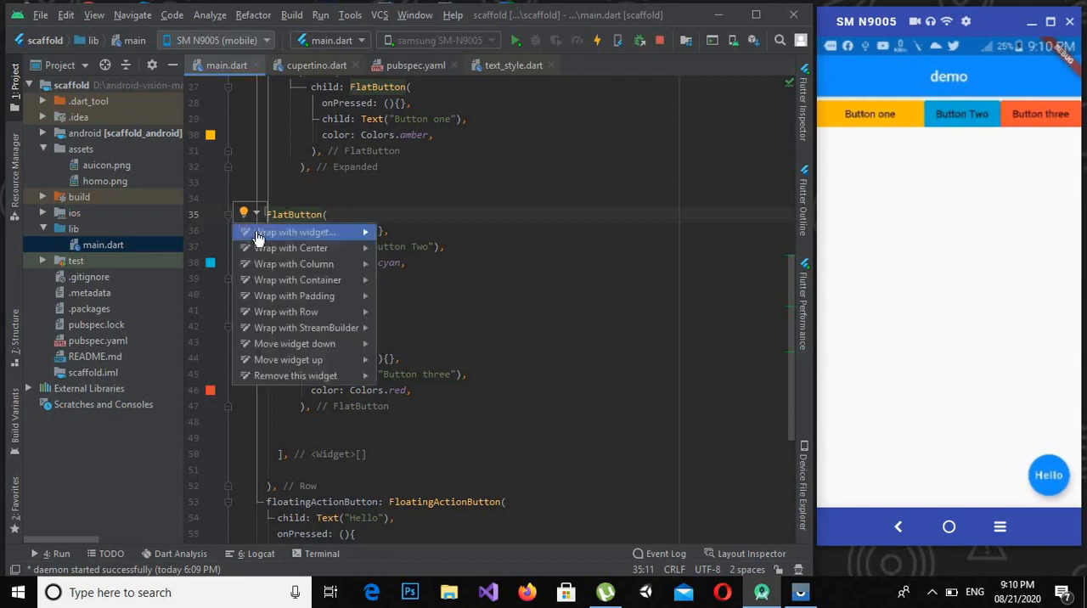
{"action": "left_click", "coordinate": [297, 232]}
{"action": "type", "text": "Expanded("}
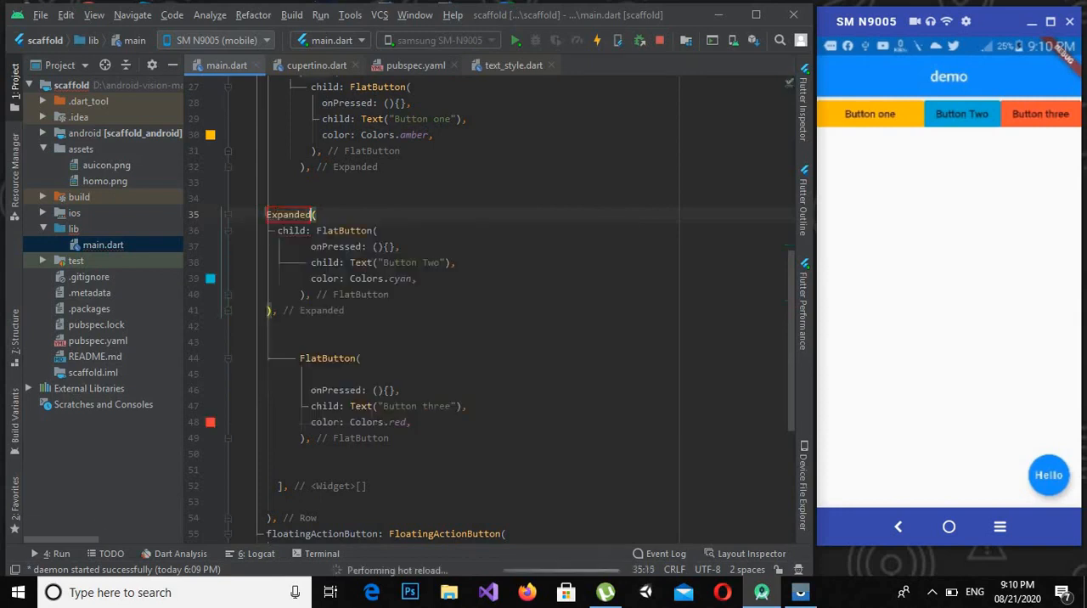
{"action": "left_click", "coordinate": [598, 40]}
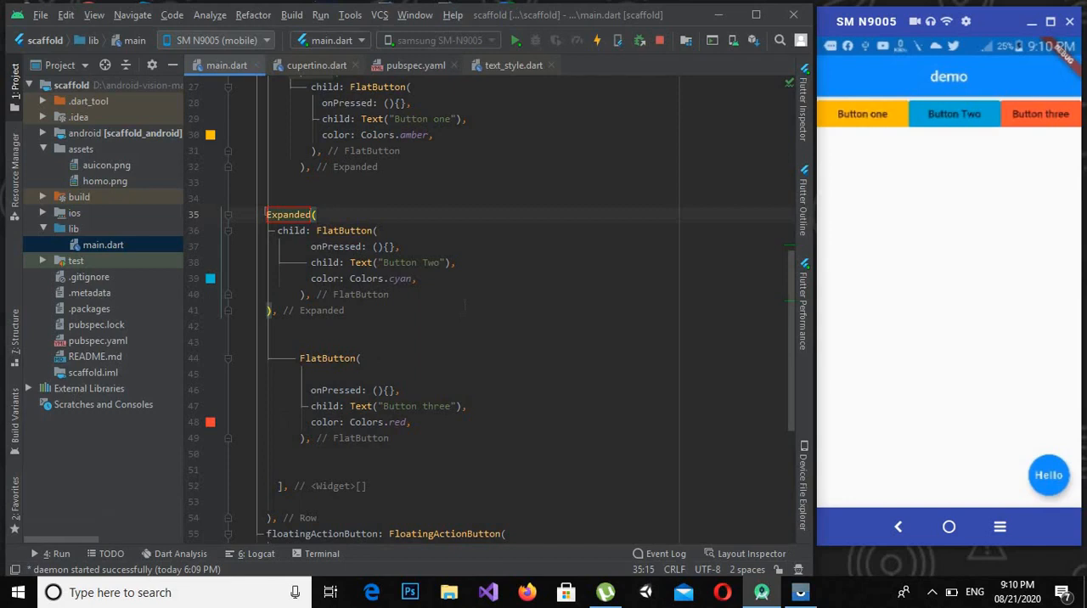
{"action": "scroll", "scroll_direction": "down", "scroll_amount": 3}
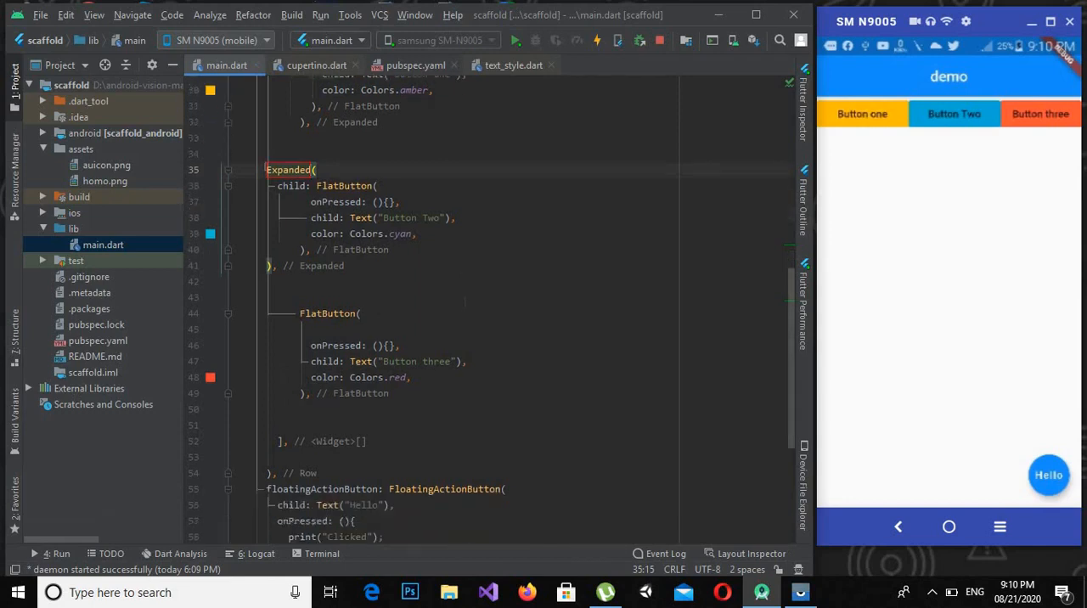
{"action": "scroll", "scroll_direction": "down", "scroll_amount": 3}
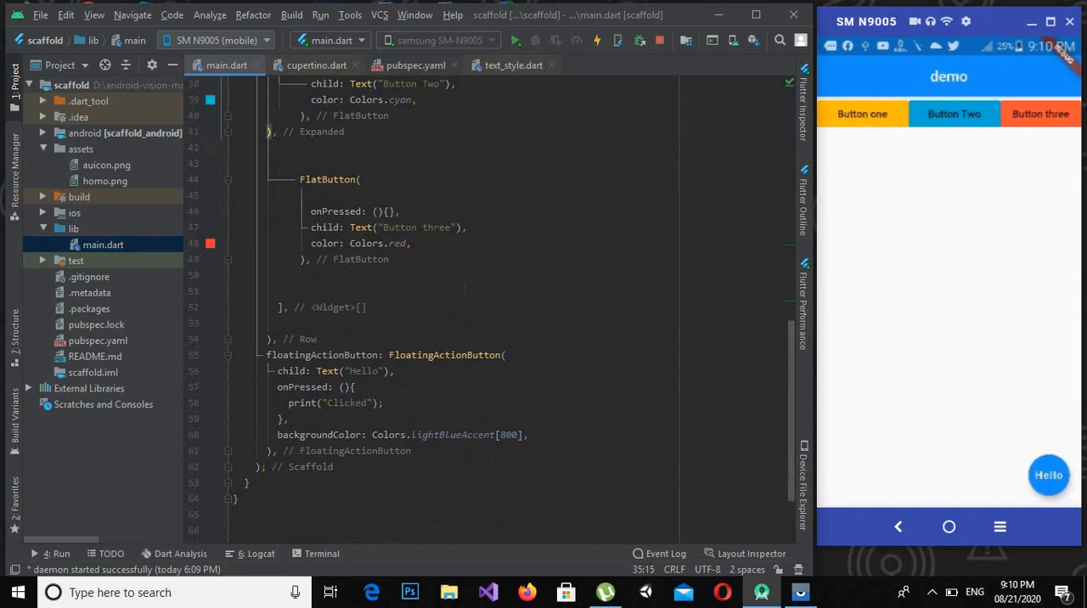
{"action": "left_click", "coordinate": [332, 180]}
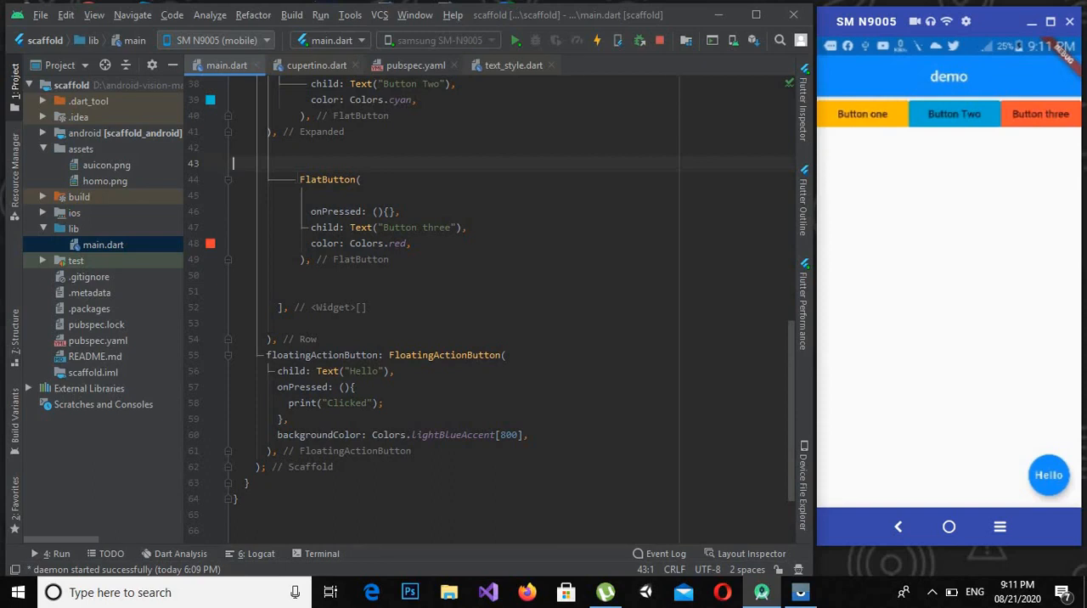
Step: Wrap the third FlatButton in Expanded( child: ... ) by typing it manually
{"action": "type", "text": "Expanded"}
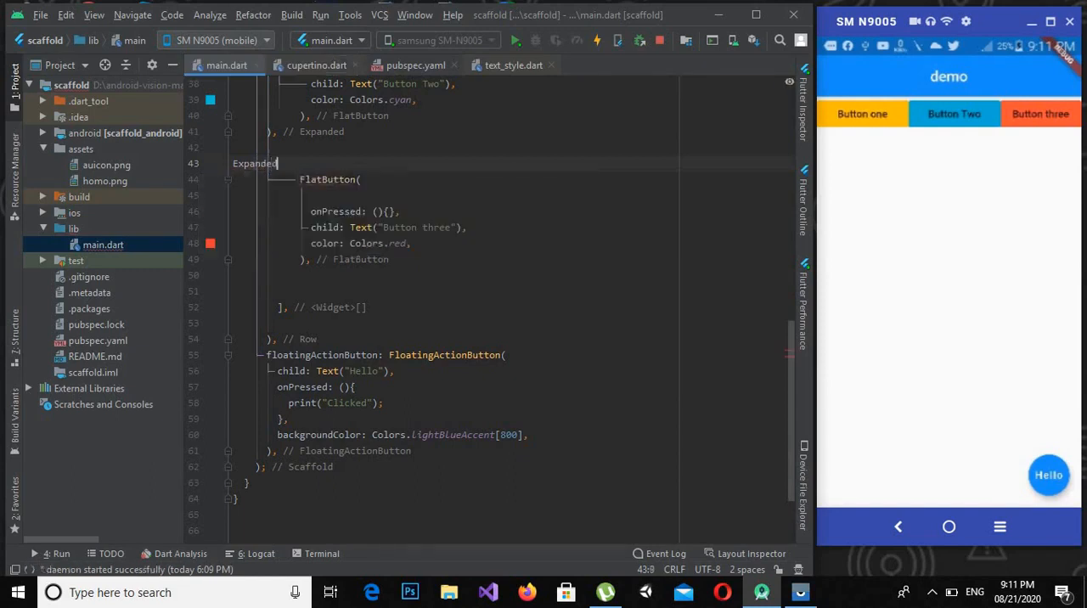
{"action": "type", "text": "()"}
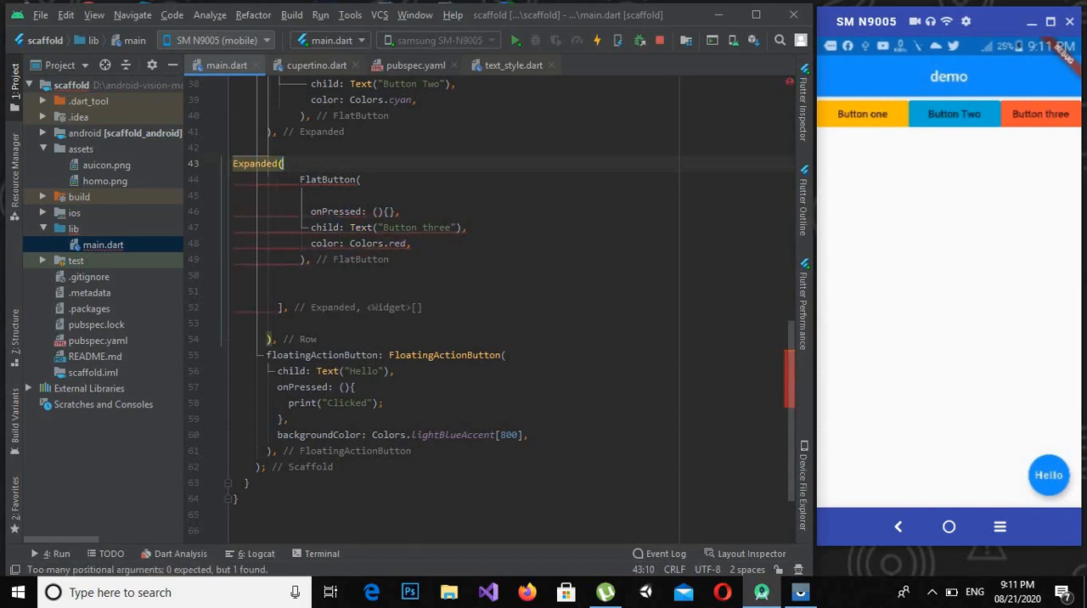
{"action": "type", "text": "chil"}
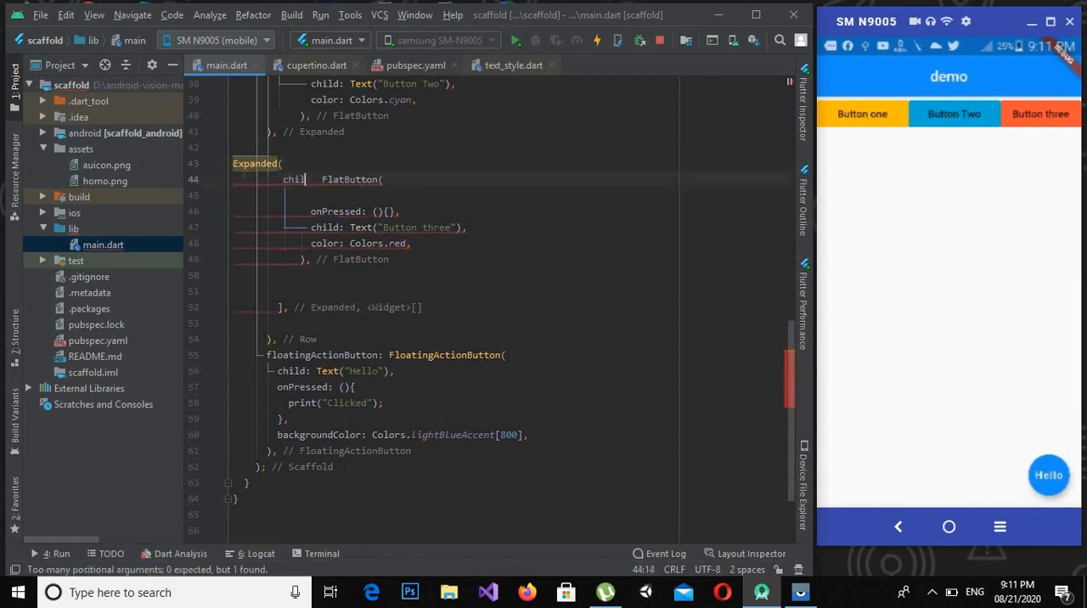
{"action": "type", "text": "d:"}
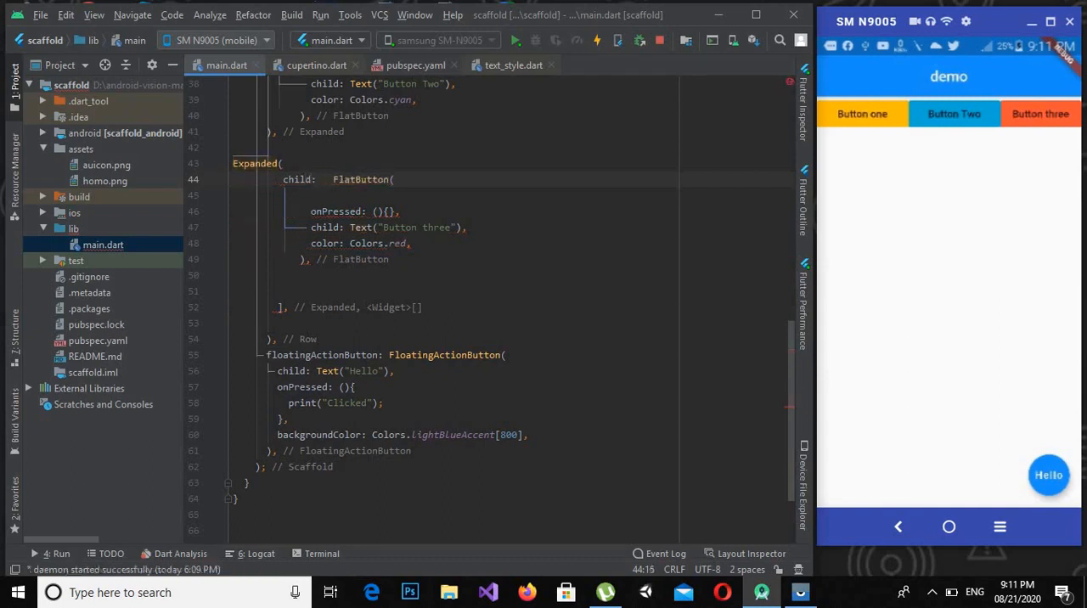
{"action": "left_click", "coordinate": [237, 276]}
{"action": "type", "text": ")"}
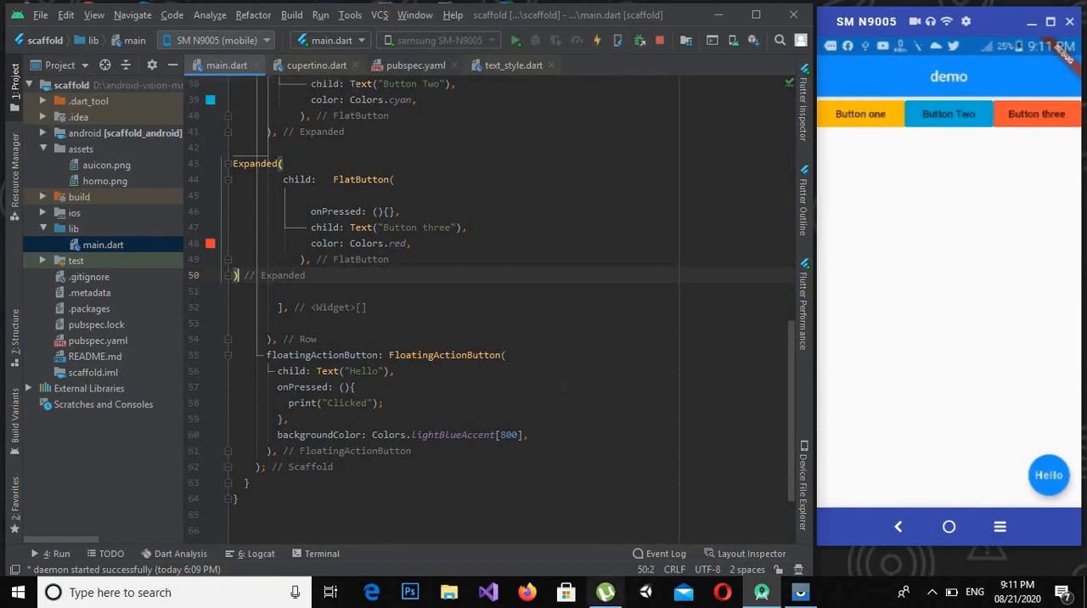
{"action": "scroll", "scroll_direction": "up", "scroll_amount": 3}
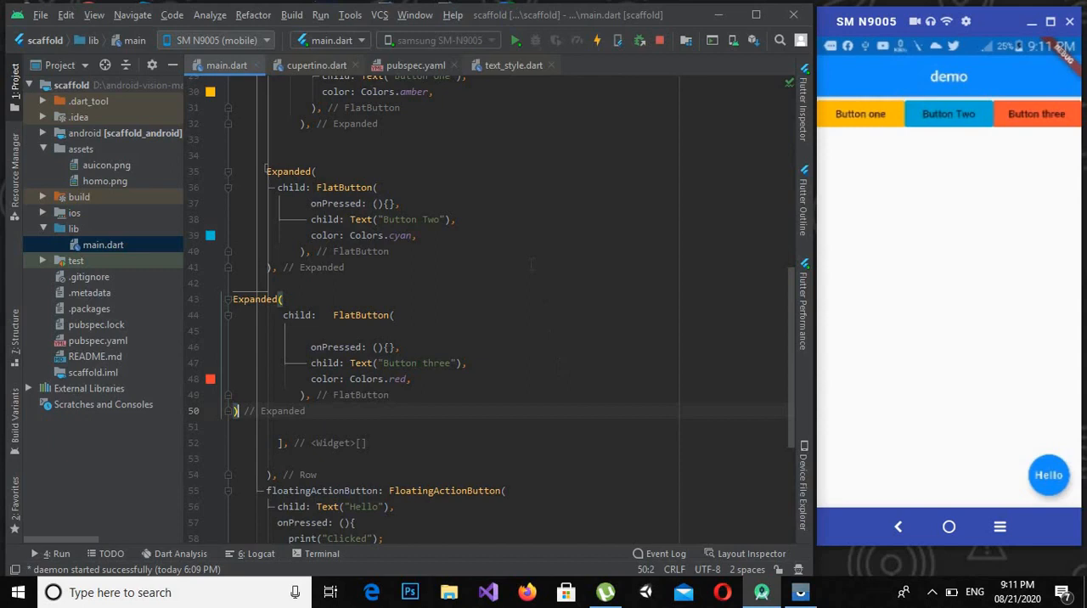
{"action": "scroll", "scroll_direction": "up", "scroll_amount": 3}
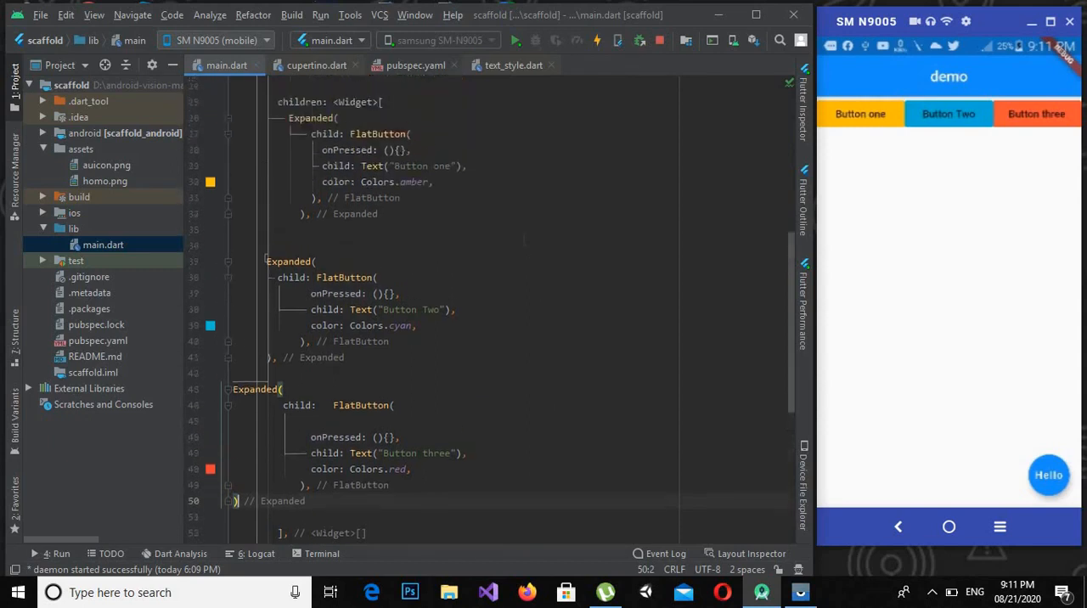
Step: Give the first Expanded widget flex: 3
{"action": "scroll", "scroll_direction": "up", "scroll_amount": 3}
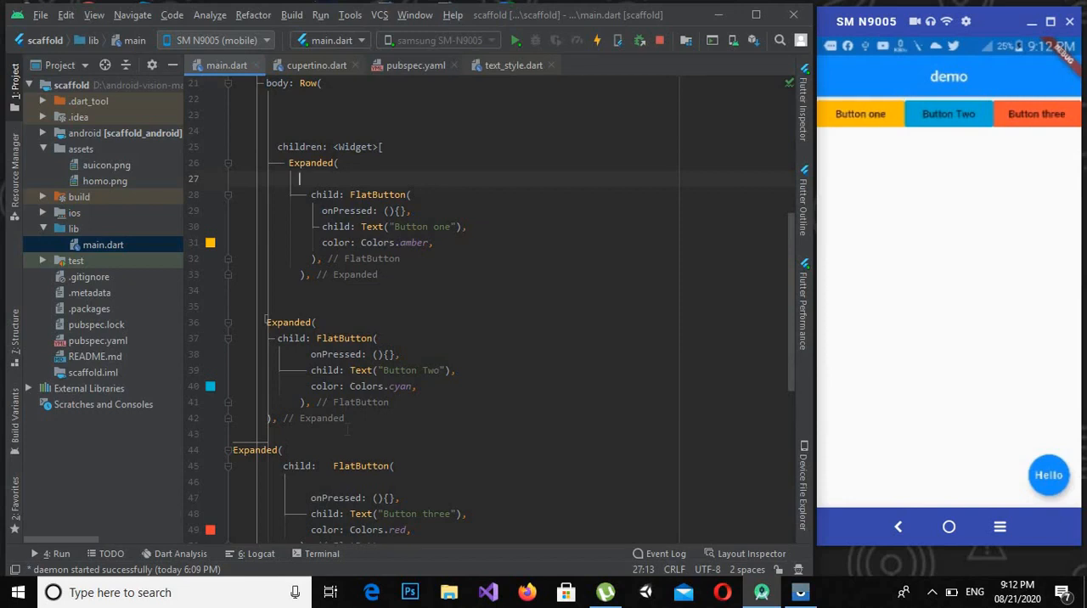
{"action": "type", "text": "flex: ,"}
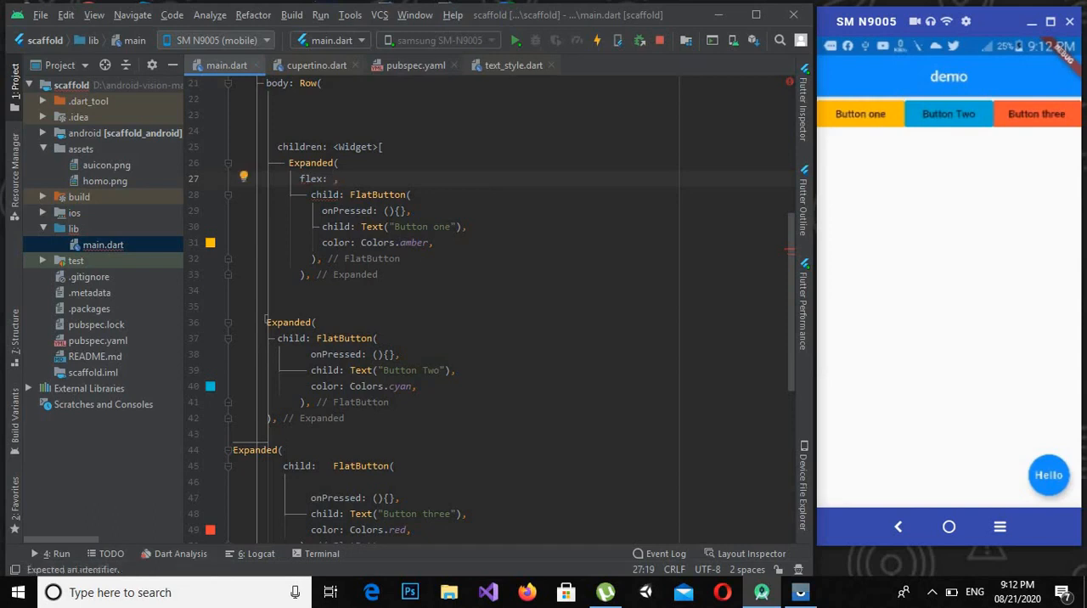
{"action": "type", "text": "3"}
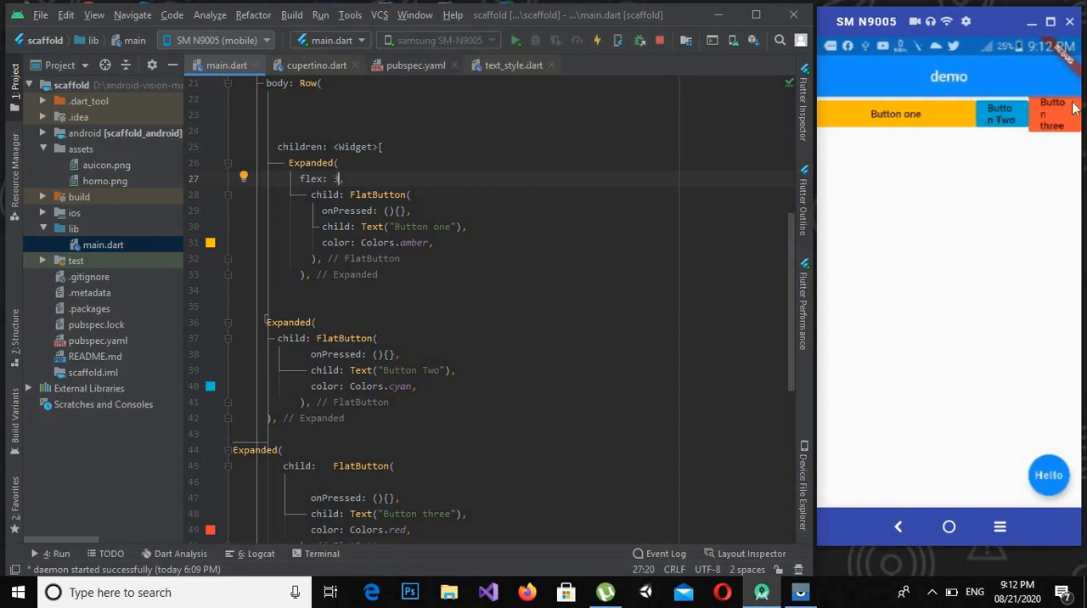
{"action": "mouse_move", "coordinate": [964, 127]}
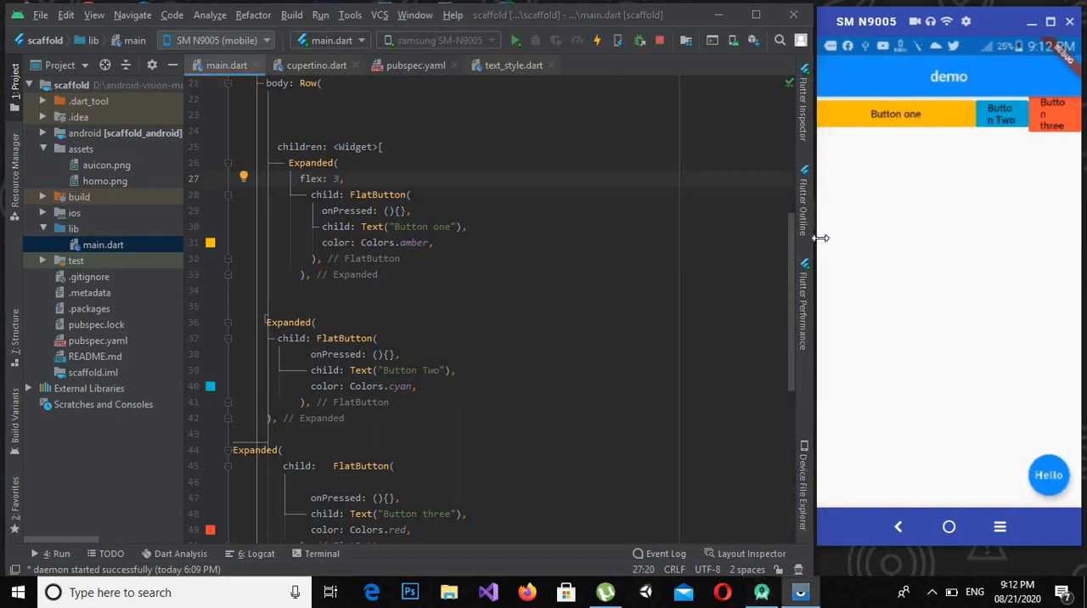
{"action": "mouse_move", "coordinate": [858, 136]}
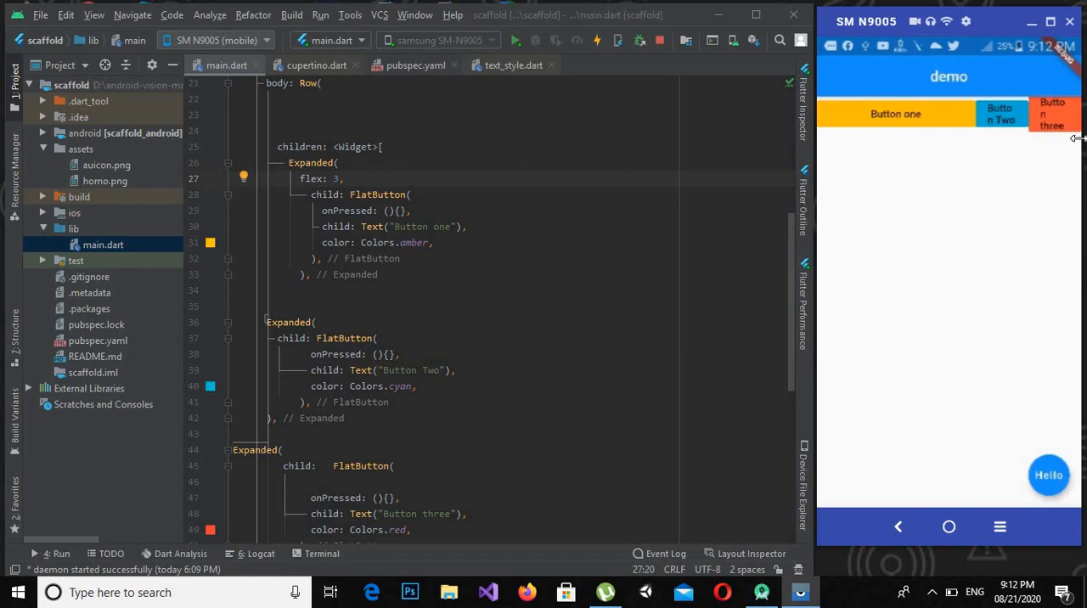
{"action": "mouse_move", "coordinate": [1066, 121]}
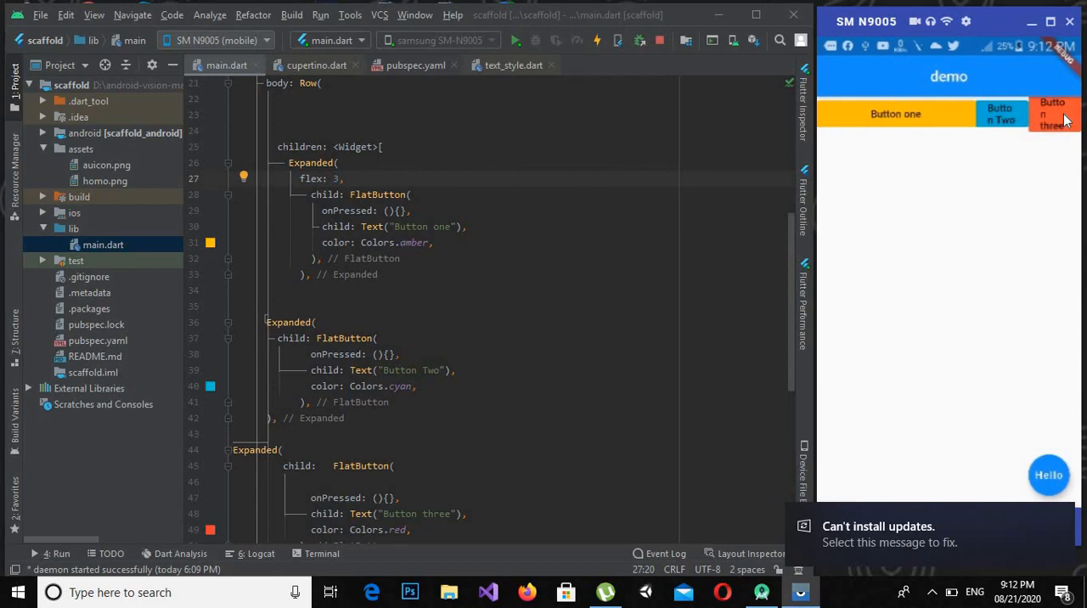
{"action": "mouse_move", "coordinate": [1009, 119]}
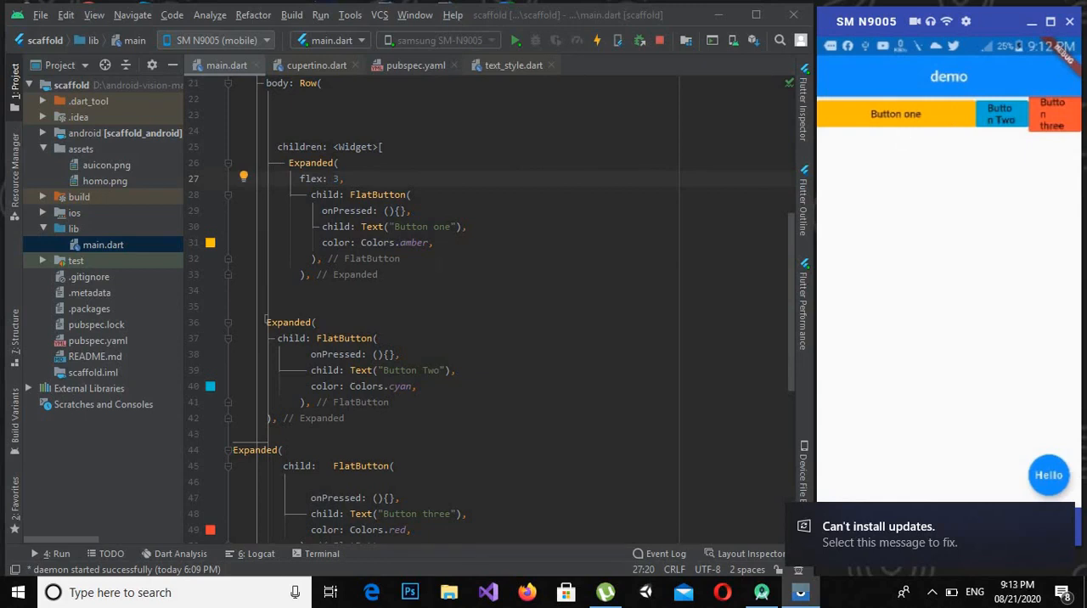
Step: Add flex: 2 to the second Expanded widget
{"action": "scroll", "scroll_direction": "down", "scroll_amount": 3}
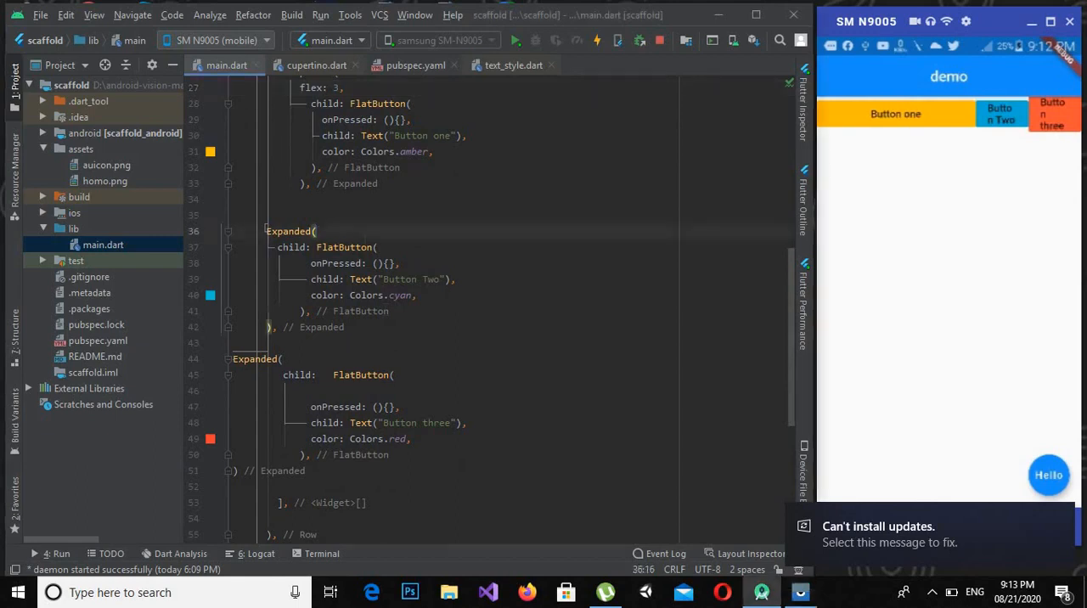
{"action": "type", "text": "flex: 2,"}
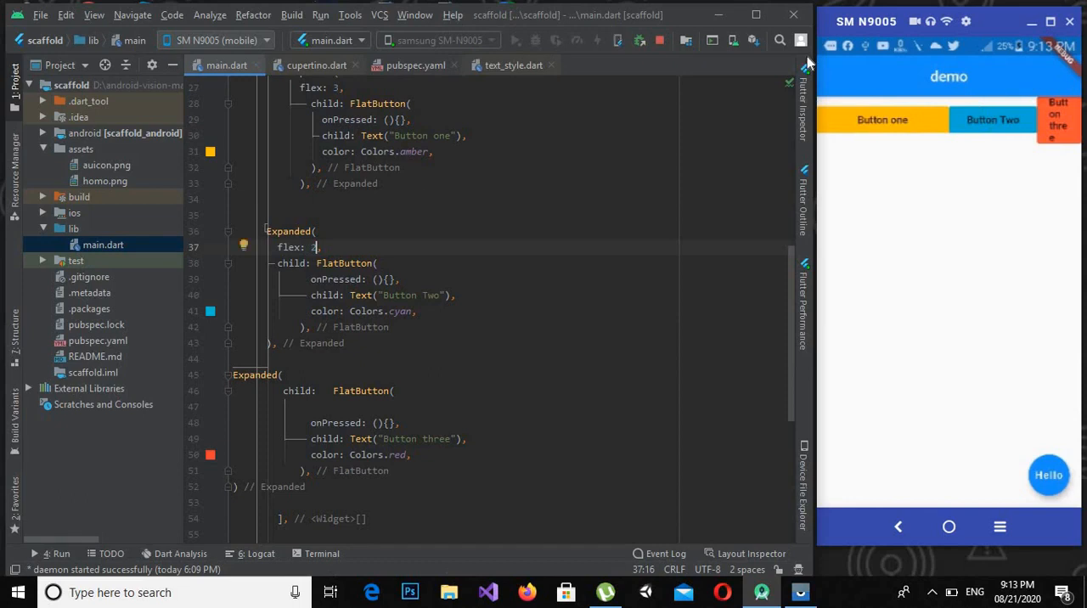
{"action": "mouse_move", "coordinate": [998, 191]}
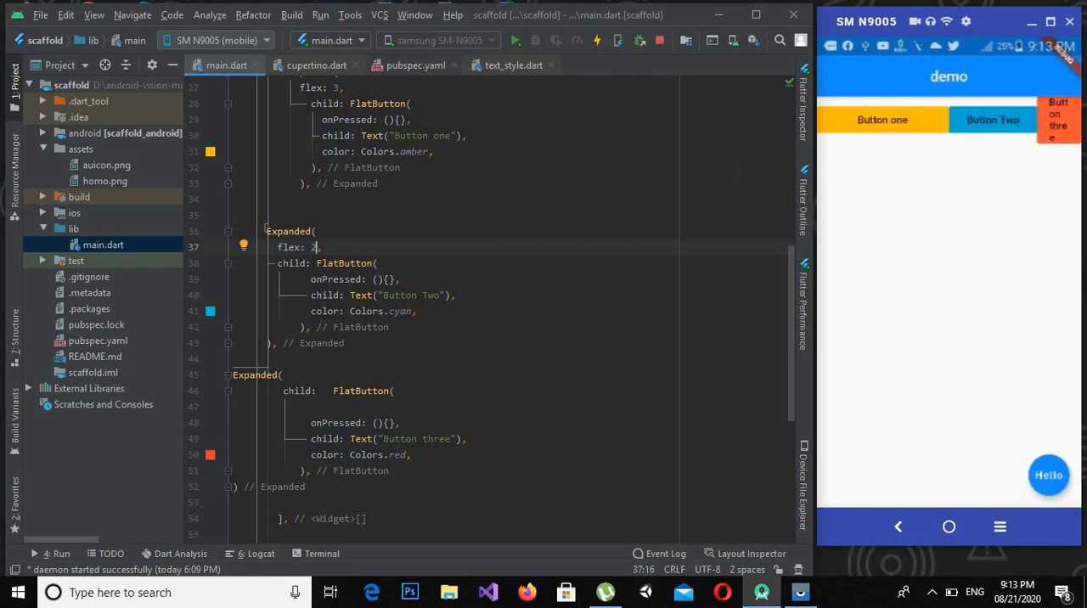
{"action": "mouse_move", "coordinate": [913, 128]}
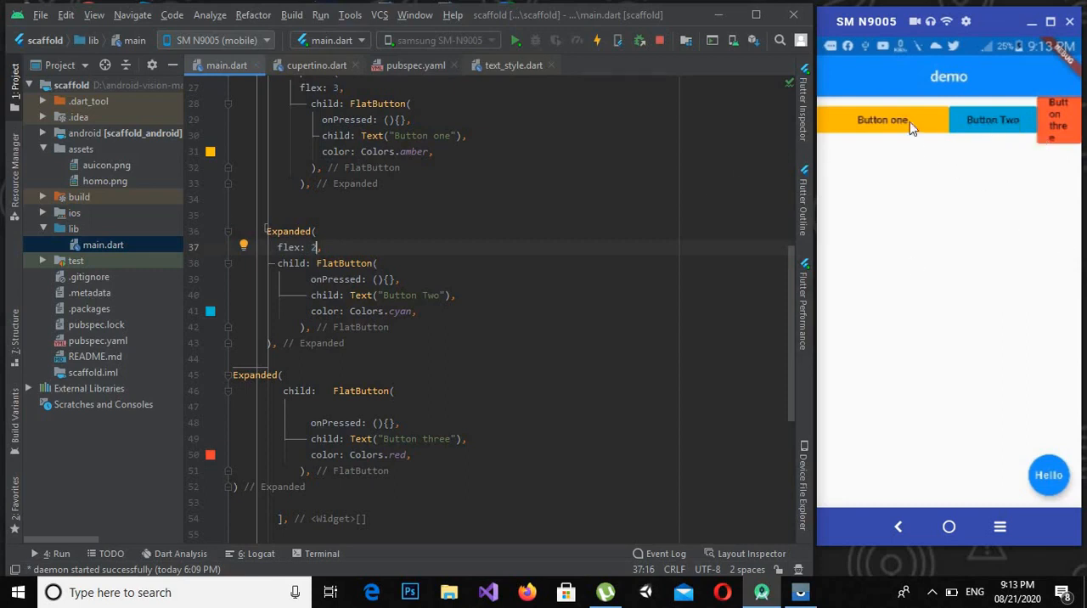
{"action": "mouse_move", "coordinate": [1053, 119]}
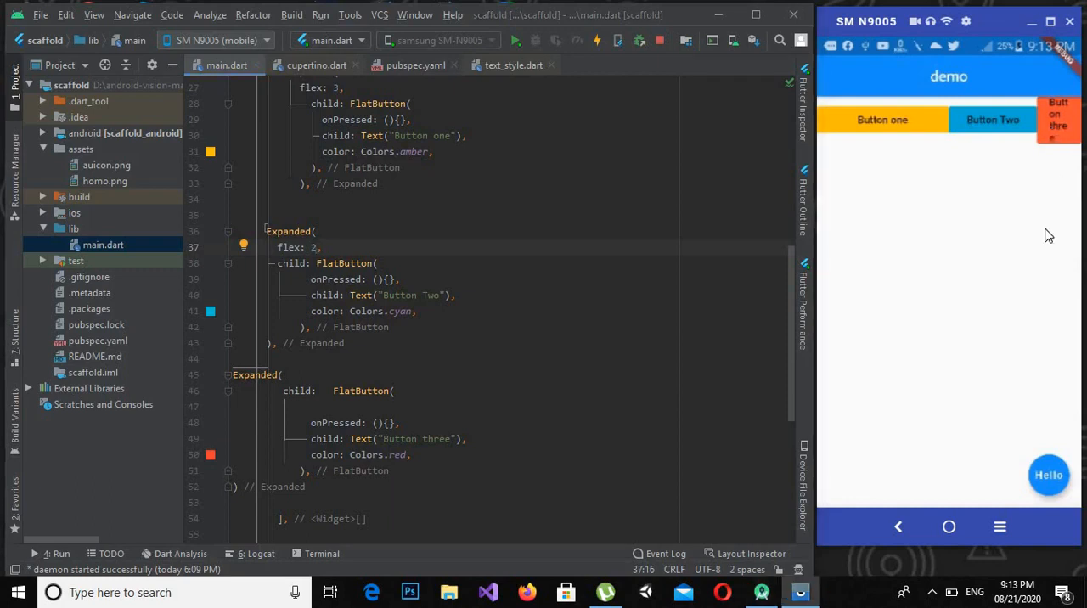
{"action": "mouse_move", "coordinate": [856, 140]}
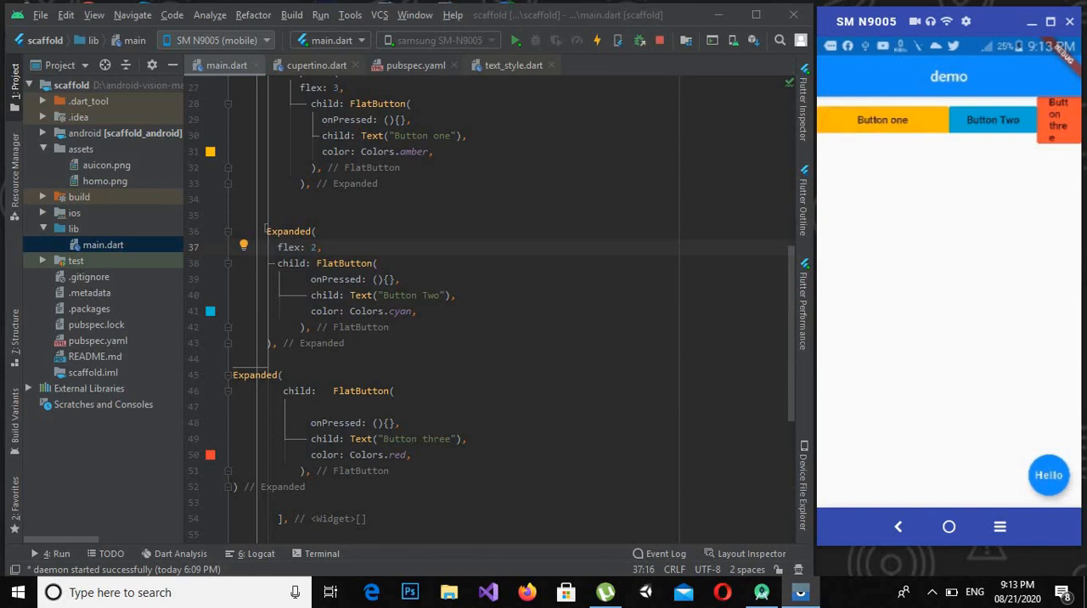
Step: Add flex: 2 to the third Expanded widget around Button three
{"action": "scroll", "scroll_direction": "down", "scroll_amount": 3}
{"action": "type", "text": "f"}
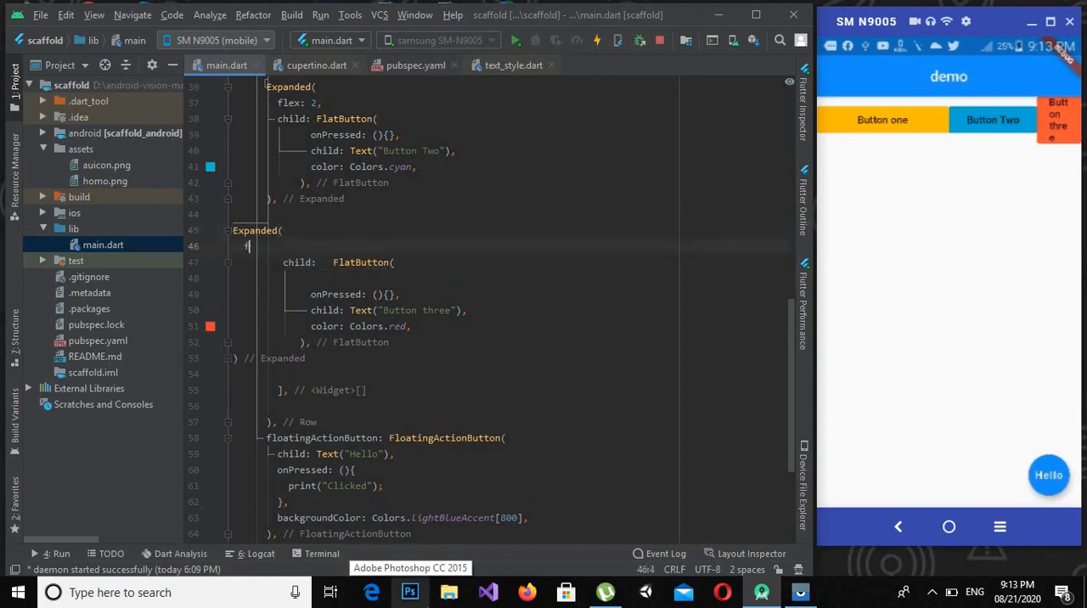
{"action": "type", "text": "lex: 2,"}
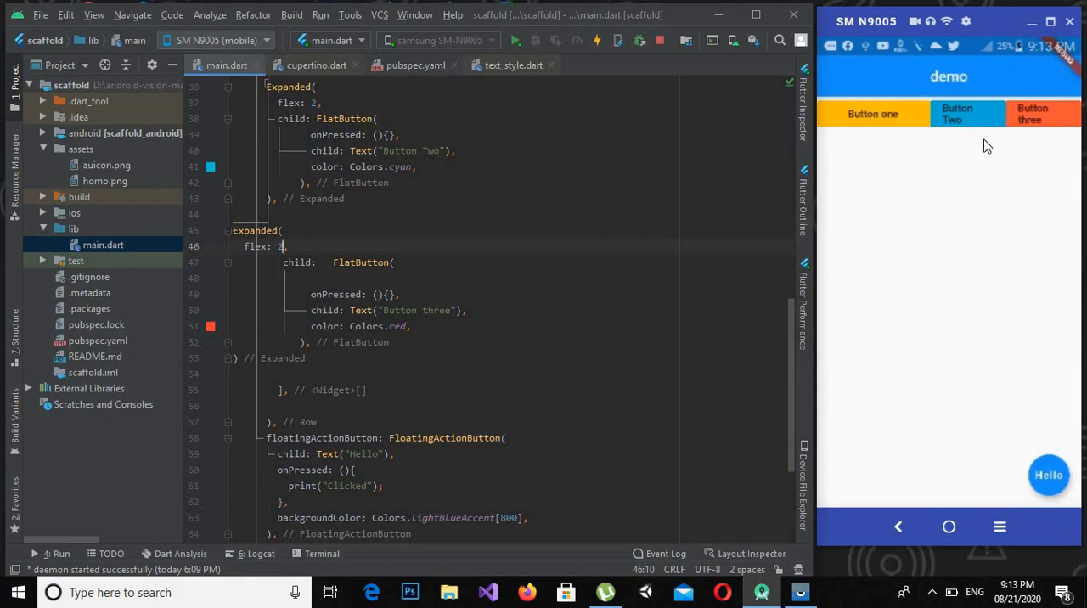
{"action": "mouse_move", "coordinate": [874, 125]}
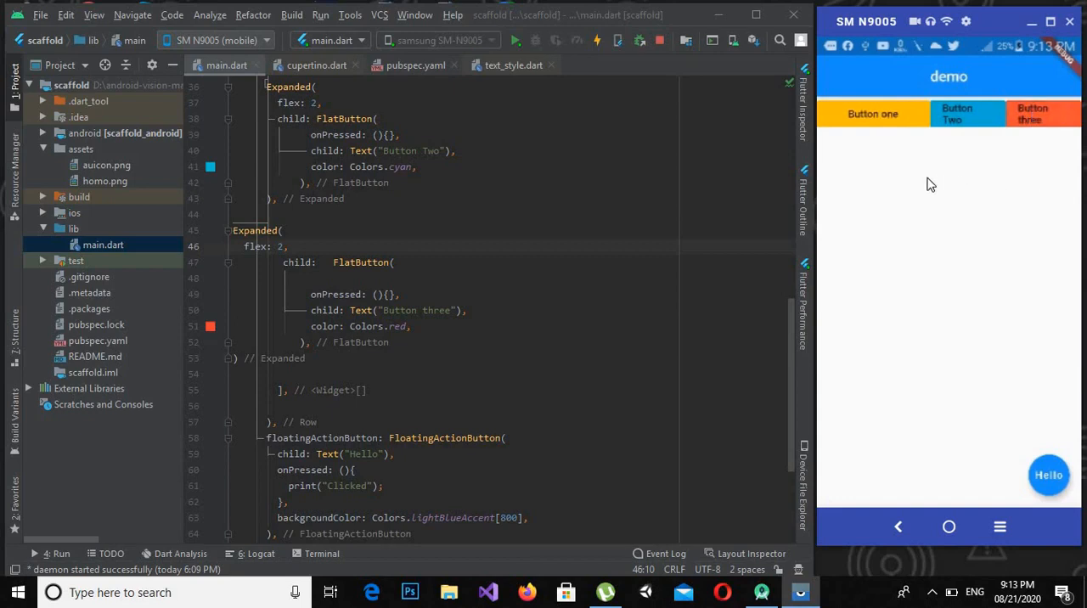
{"action": "mouse_move", "coordinate": [1064, 116]}
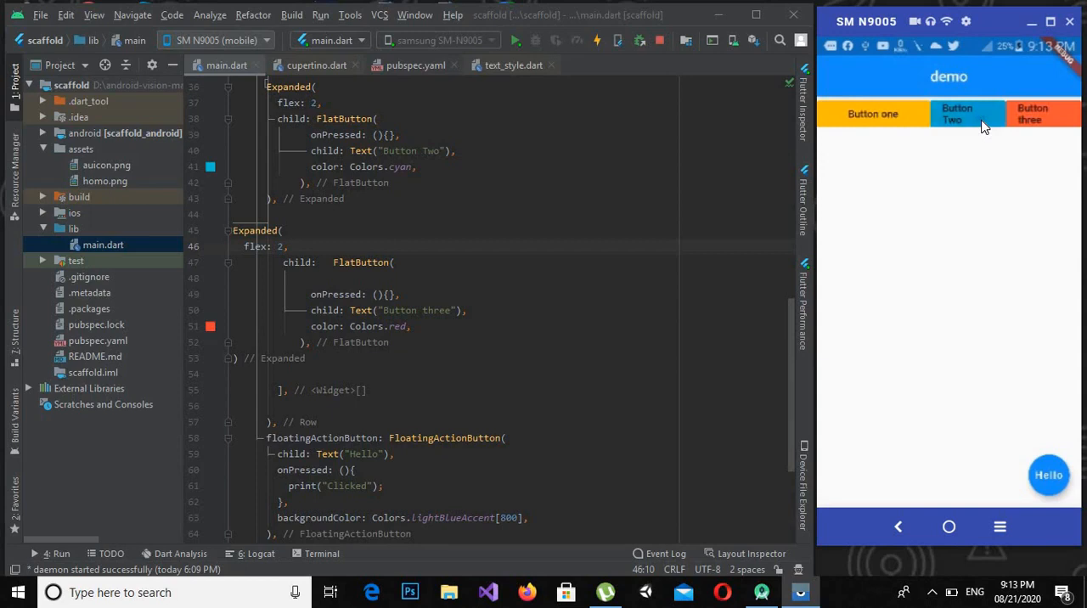
{"action": "mouse_move", "coordinate": [872, 114]}
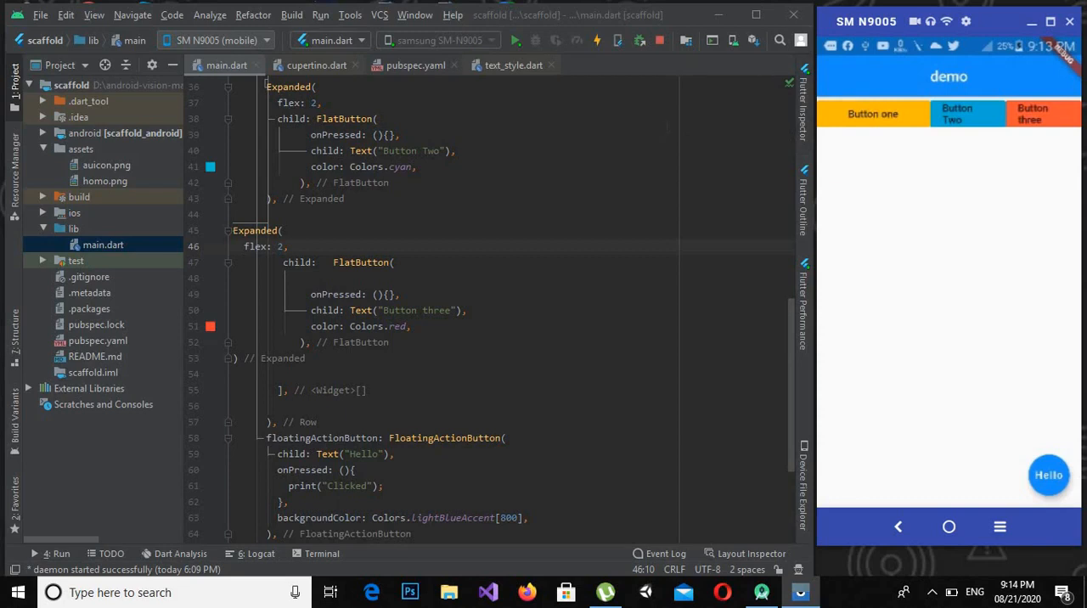
{"action": "mouse_move", "coordinate": [1079, 117]}
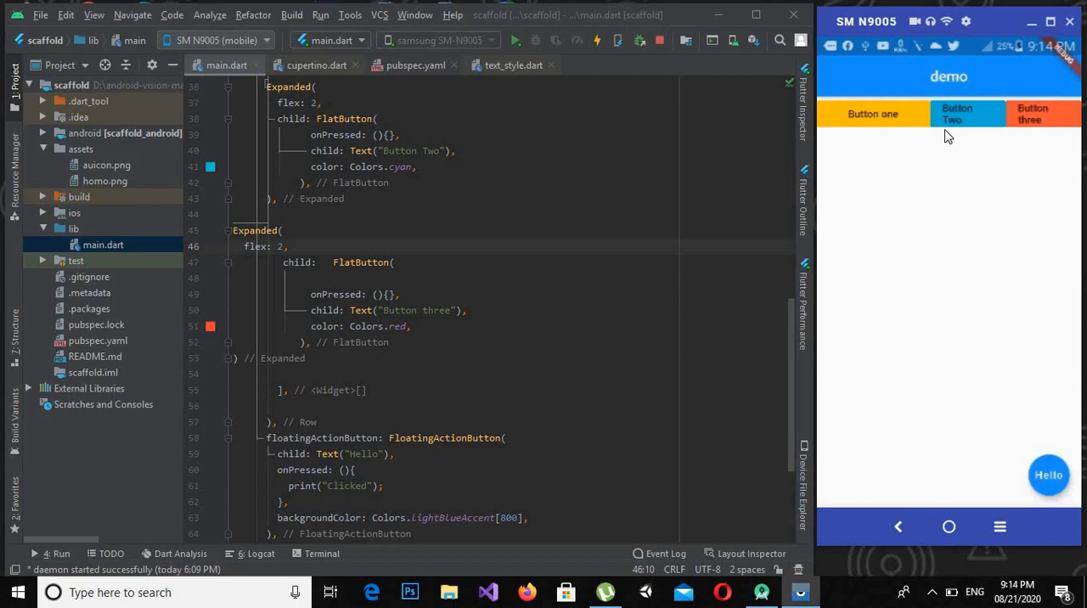
{"action": "mouse_move", "coordinate": [912, 127]}
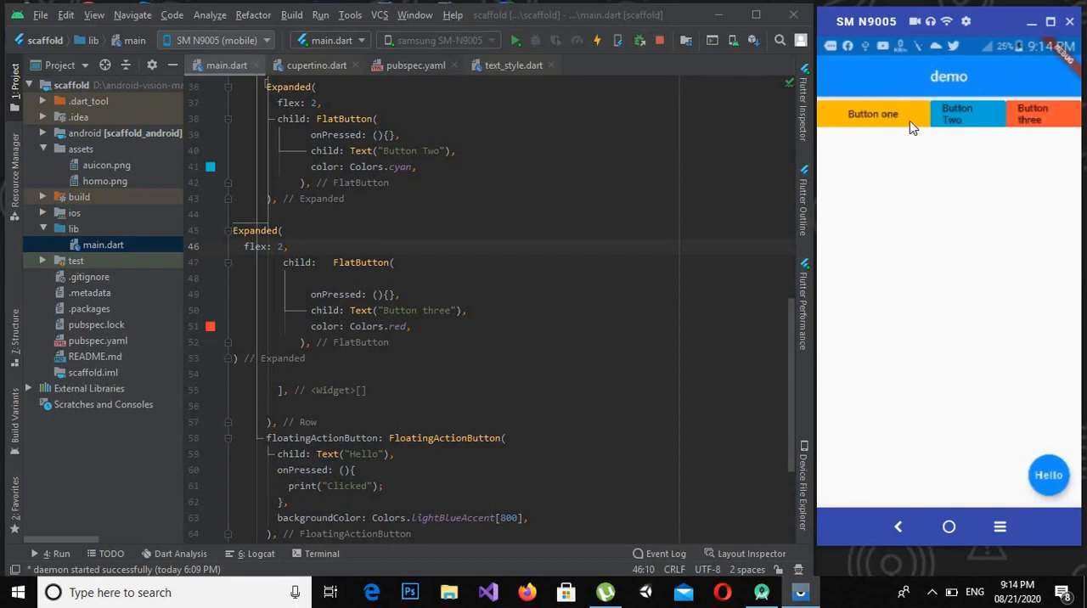
{"action": "mouse_move", "coordinate": [868, 136]}
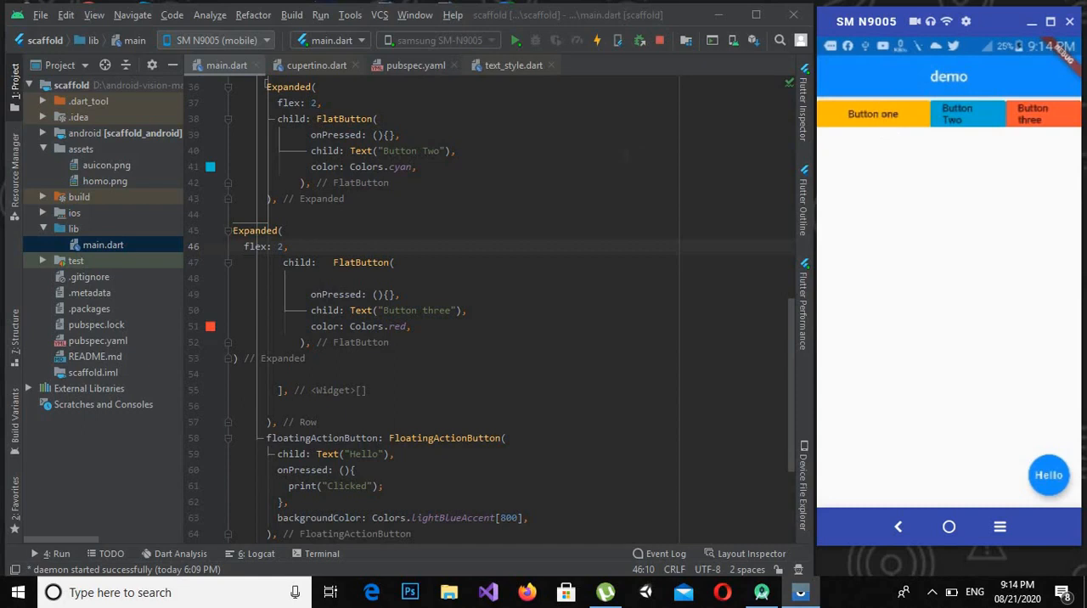
{"action": "mouse_move", "coordinate": [806, 155]}
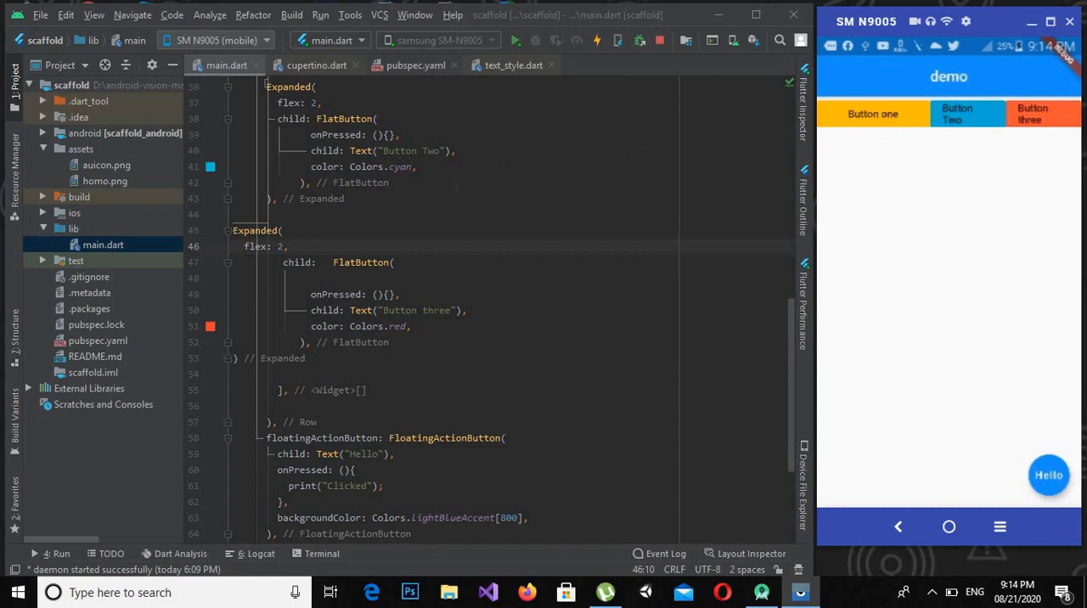
{"action": "scroll", "scroll_direction": "down", "scroll_amount": 3}
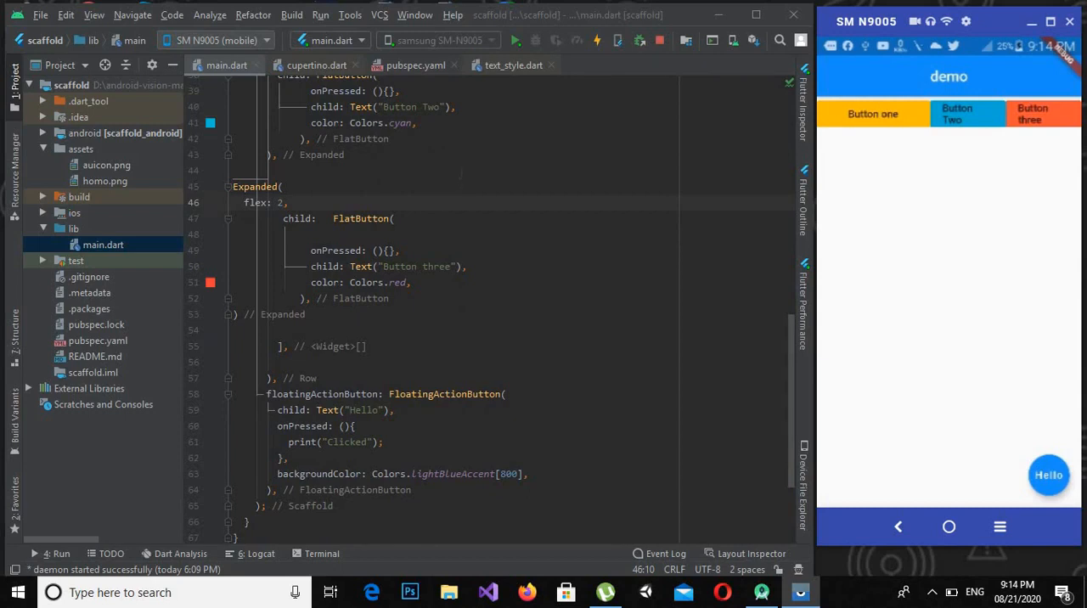
{"action": "scroll", "scroll_direction": "up", "scroll_amount": 3}
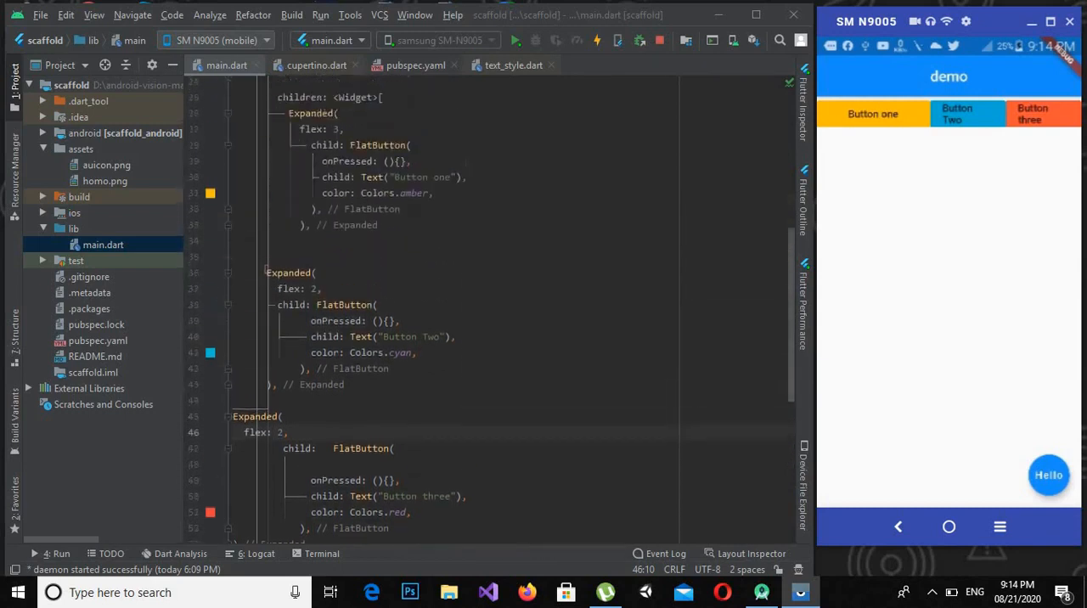
{"action": "scroll", "scroll_direction": "up", "scroll_amount": 3}
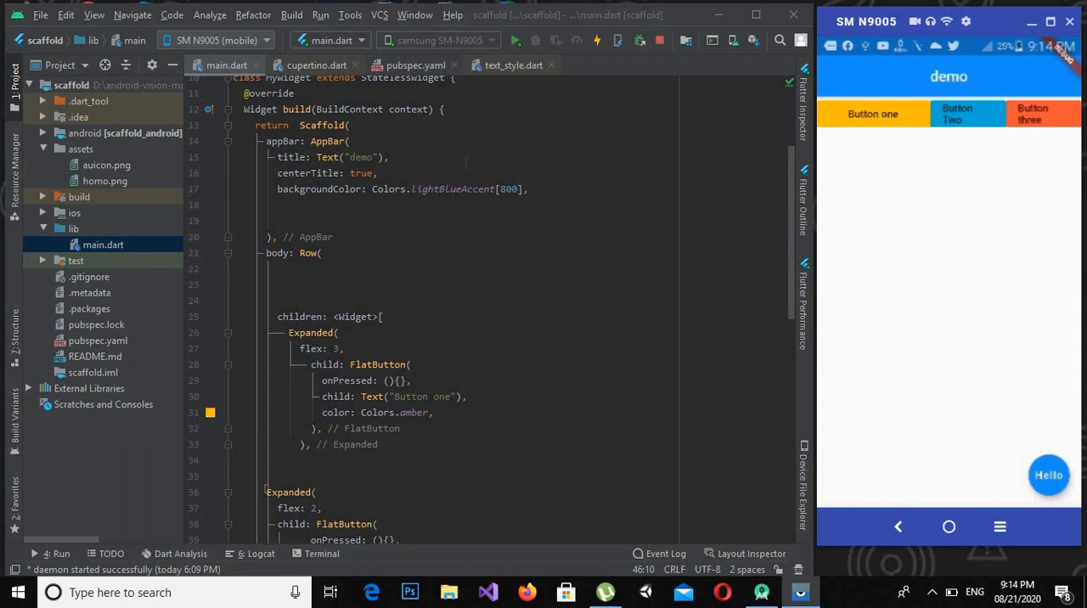
{"action": "scroll", "scroll_direction": "down", "scroll_amount": 3}
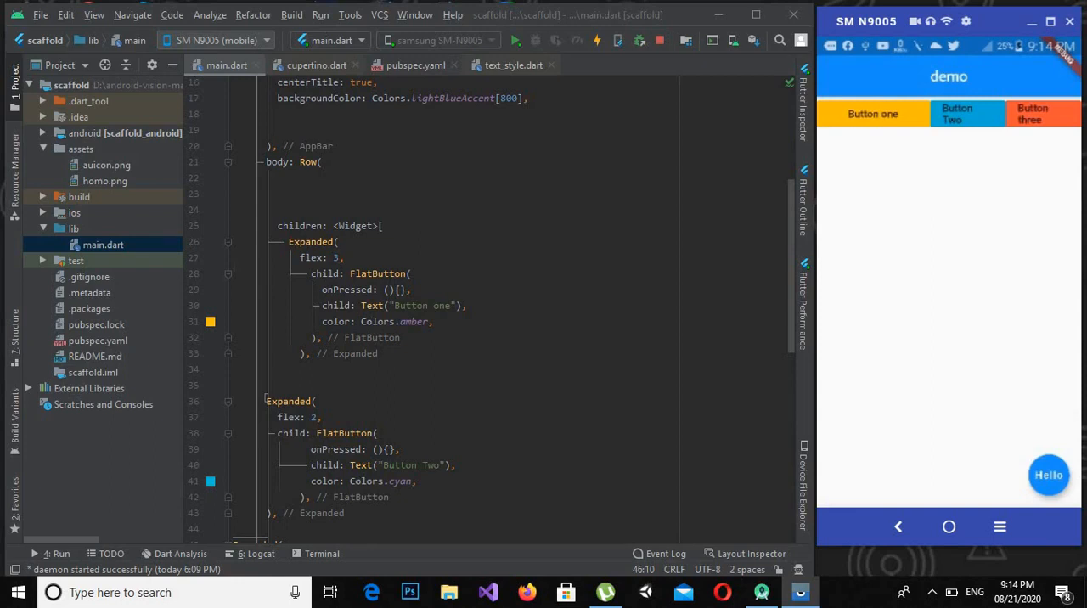
{"action": "left_click", "coordinate": [298, 257]}
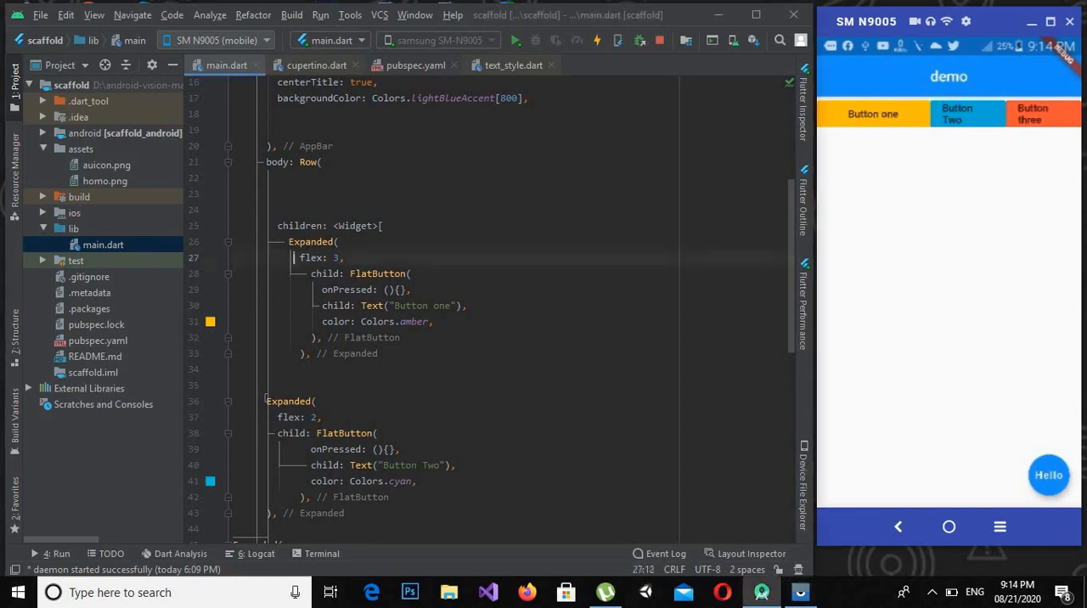
{"action": "double_click", "coordinate": [319, 258]}
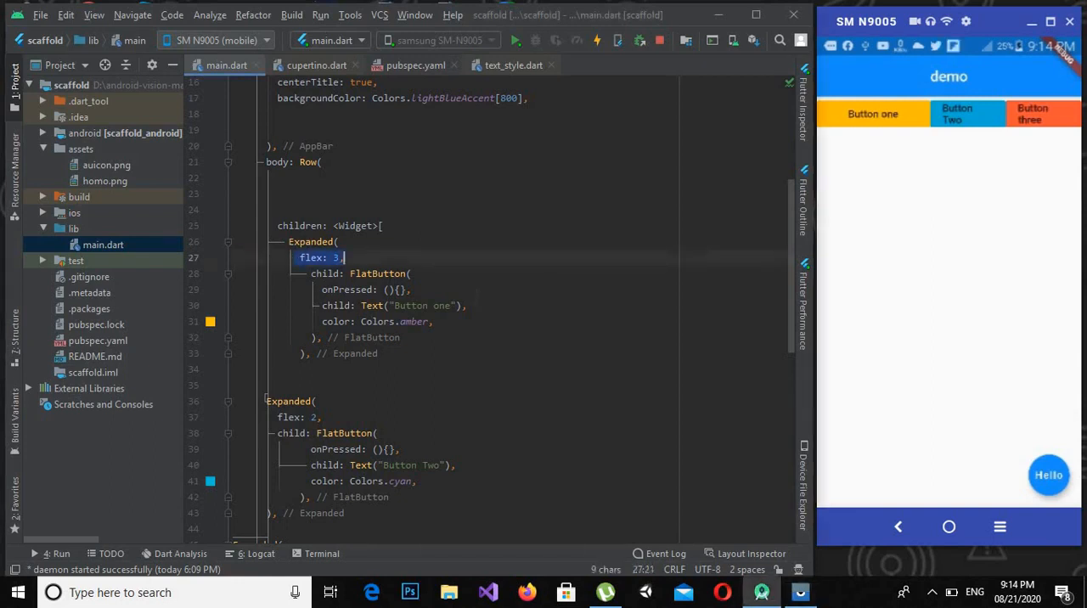